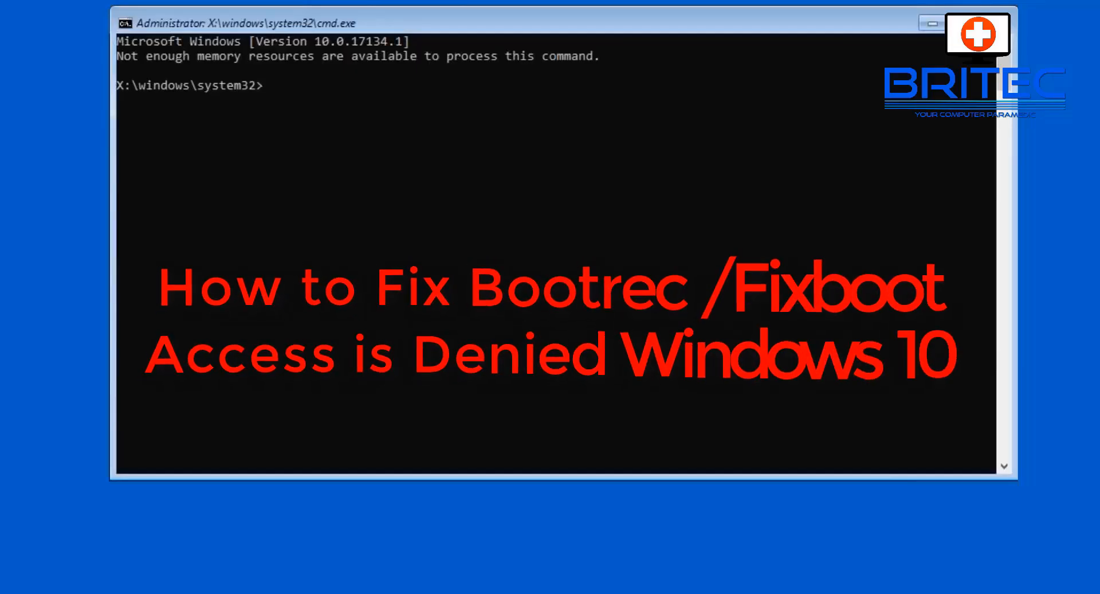
# - Begin entering 'bootrec /fix' at the X:\windows\system32 prompt
pyautogui.write('bootrec')
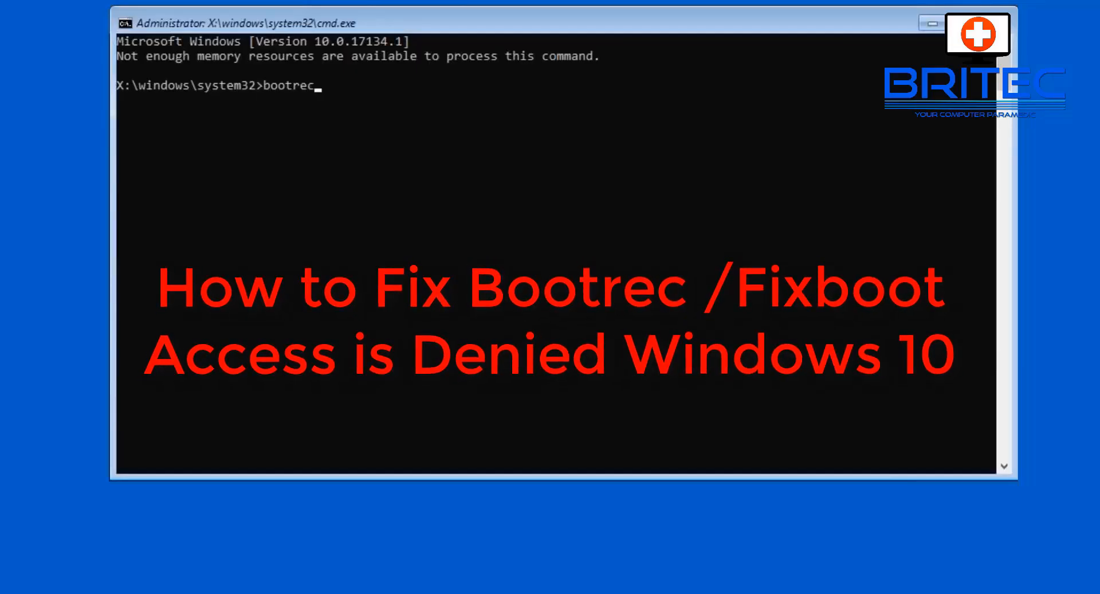
pyautogui.write('/')
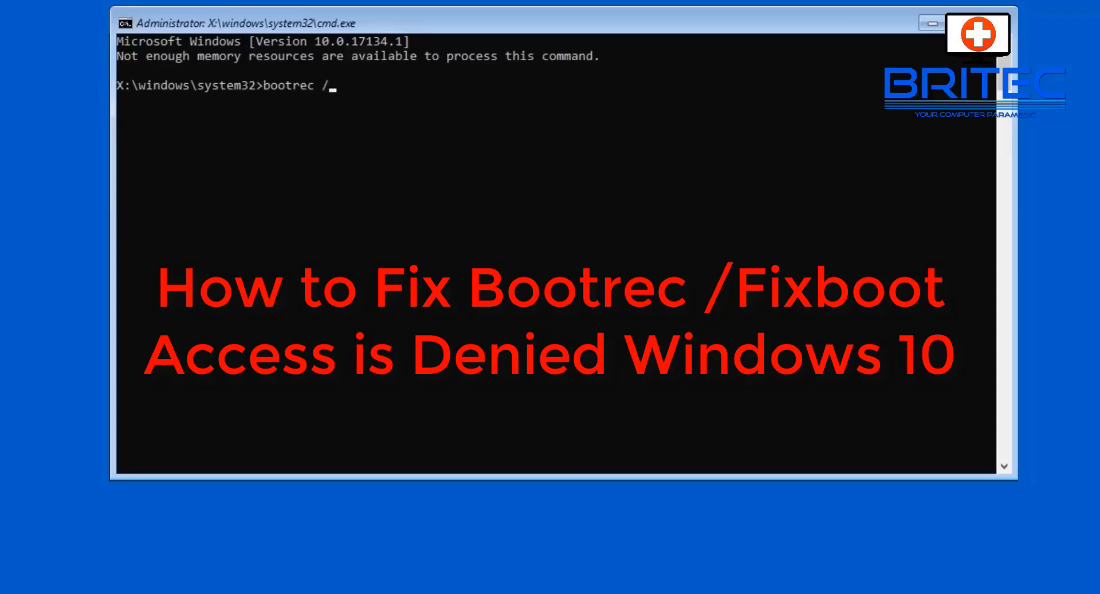
pyautogui.write('fix')
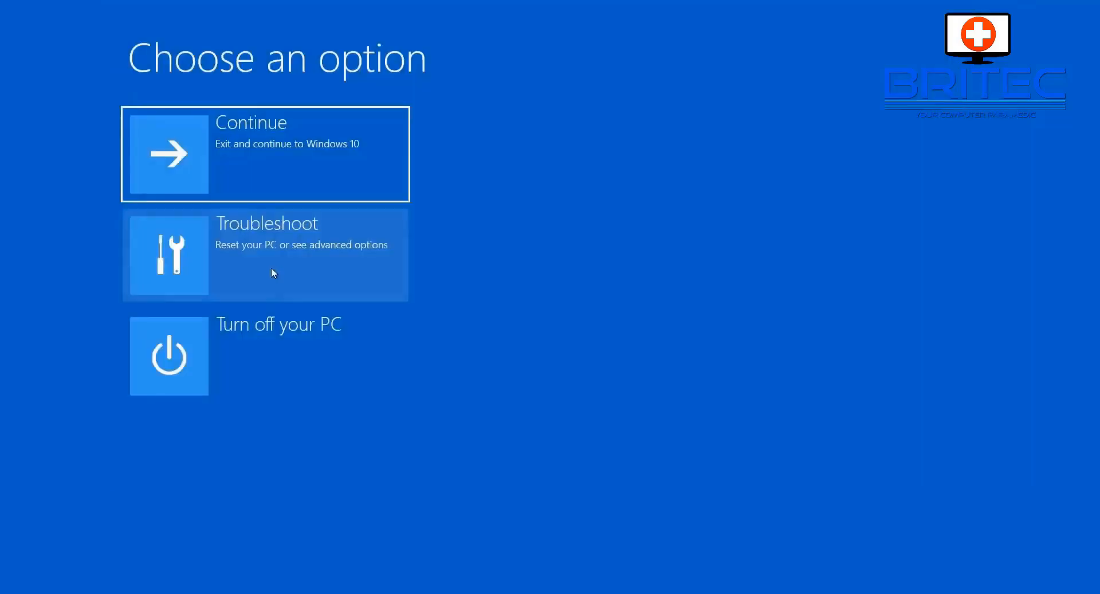
# - Reach the recovery Command Prompt via Advanced options and start DiskPart
pyautogui.click(265, 254)
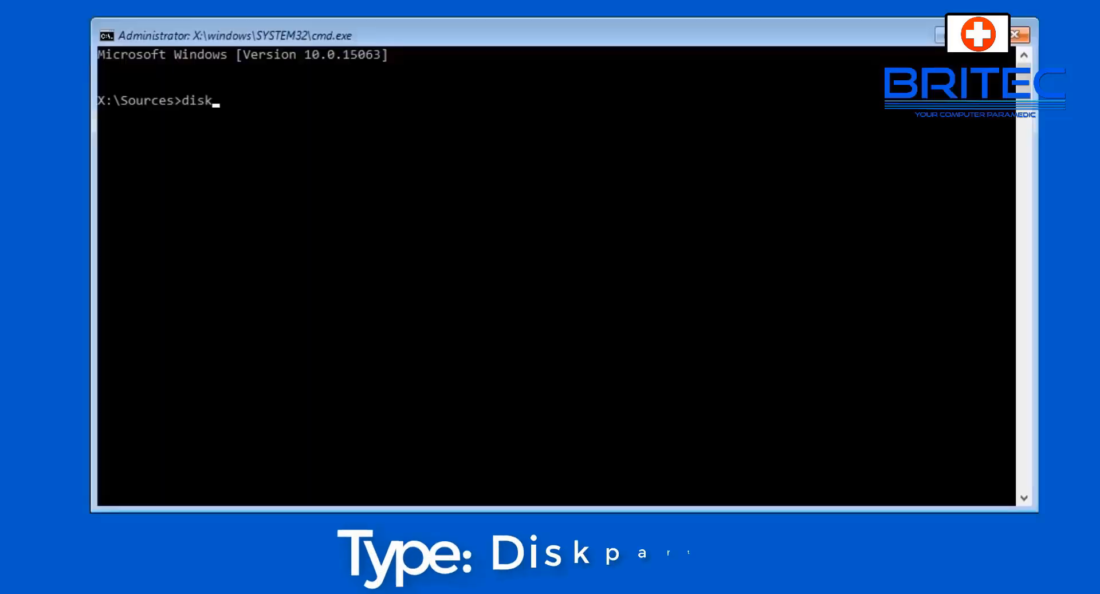
pyautogui.write('part')
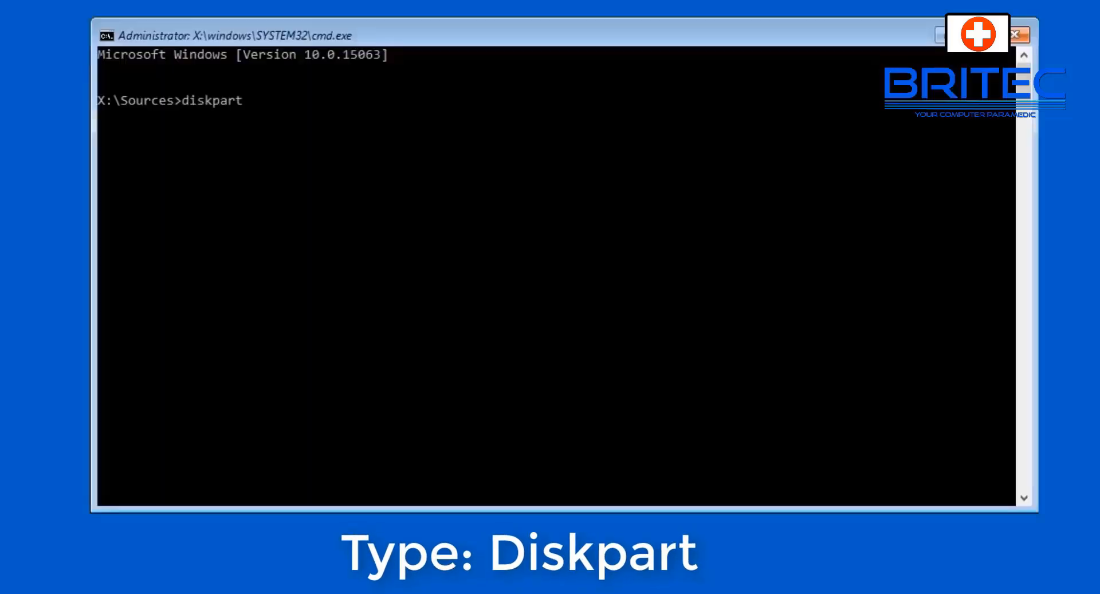
pyautogui.press('Return')
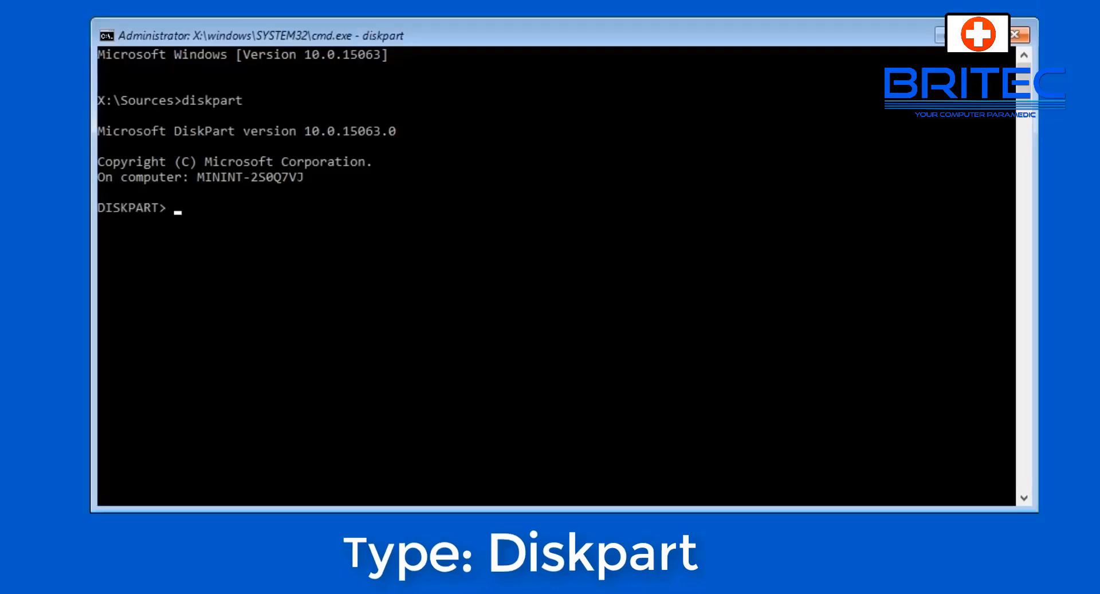
# - List the disks and select Disk 0 in DiskPart
pyautogui.write('list')
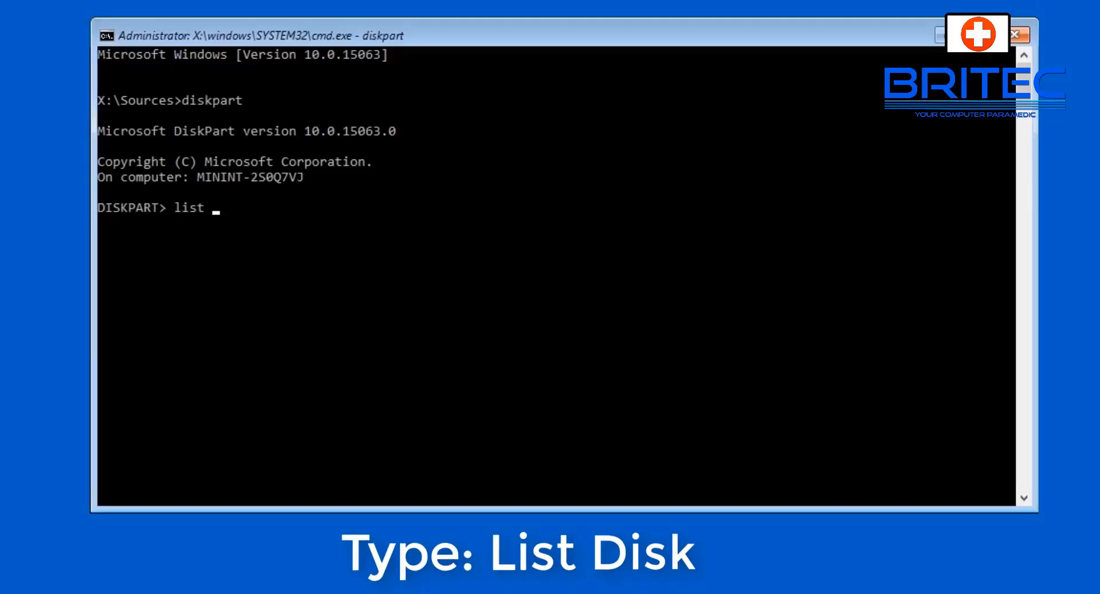
pyautogui.write('disk')
pyautogui.write('sel')
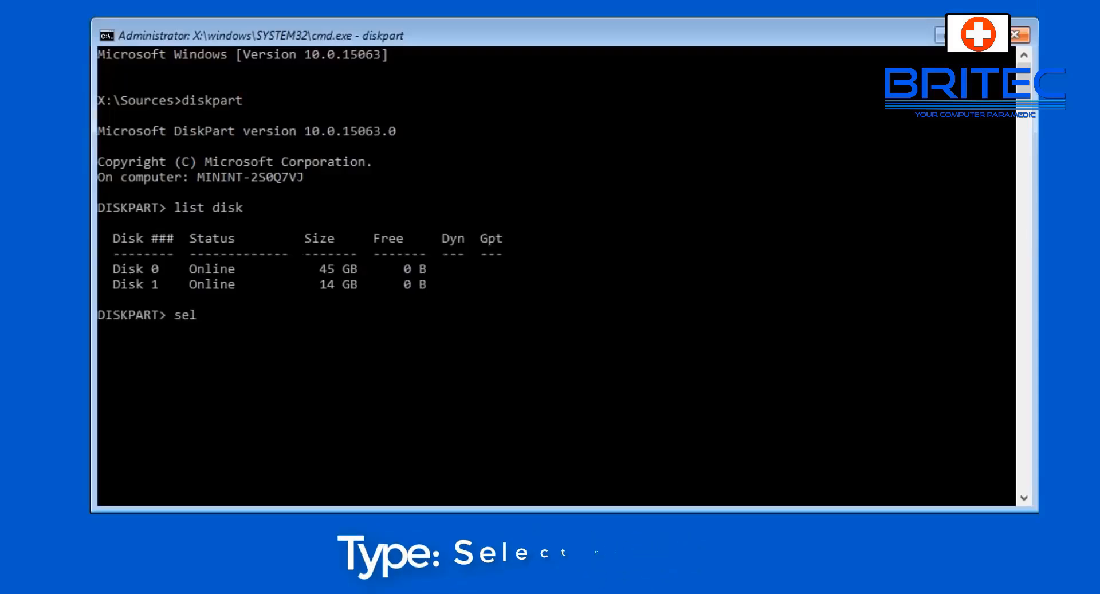
pyautogui.write('ect disk 0')
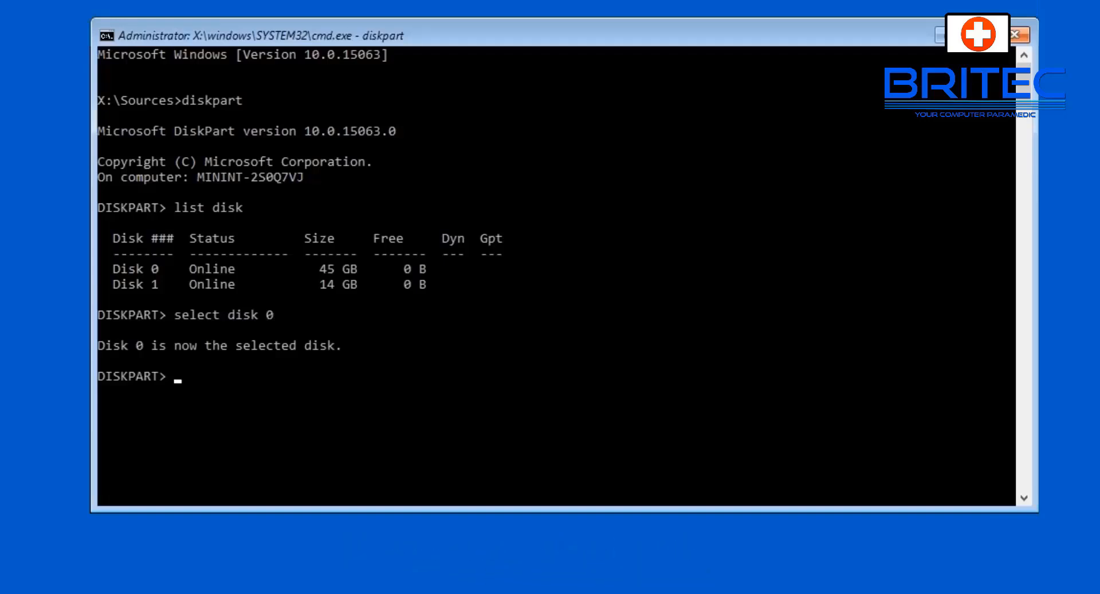
# - List the volumes and select Volume 1, the 549 MB system partition
pyautogui.write('l')
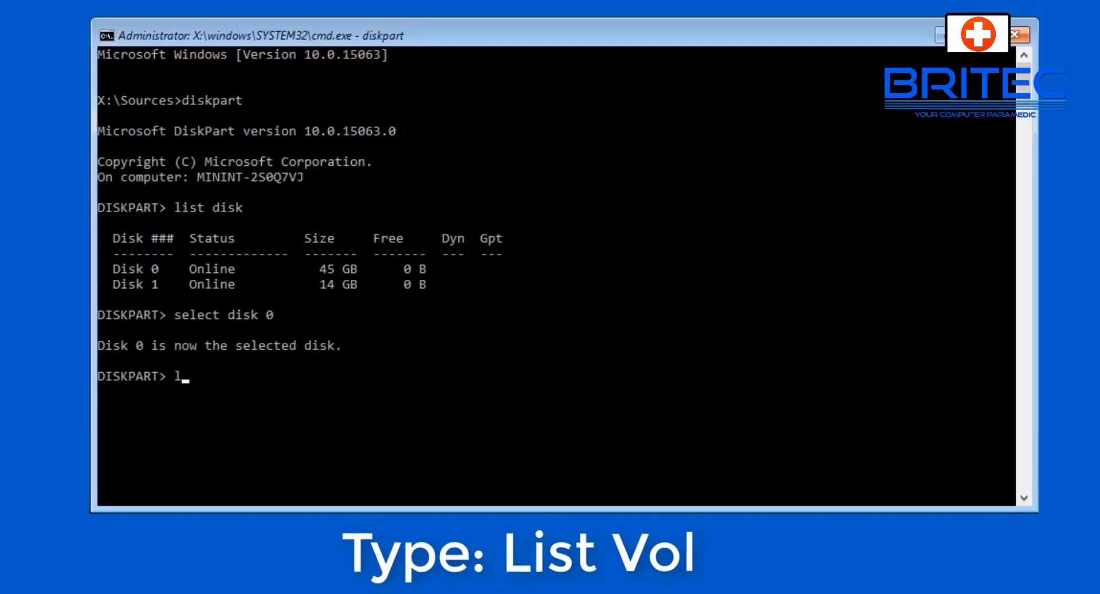
pyautogui.write('ist vol')
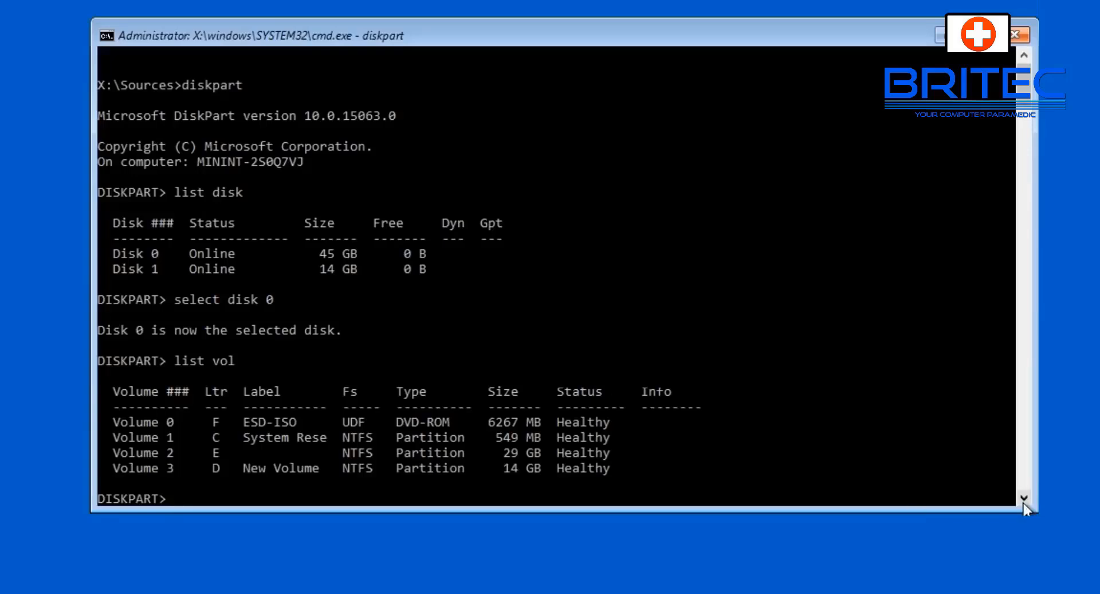
pyautogui.write('select')
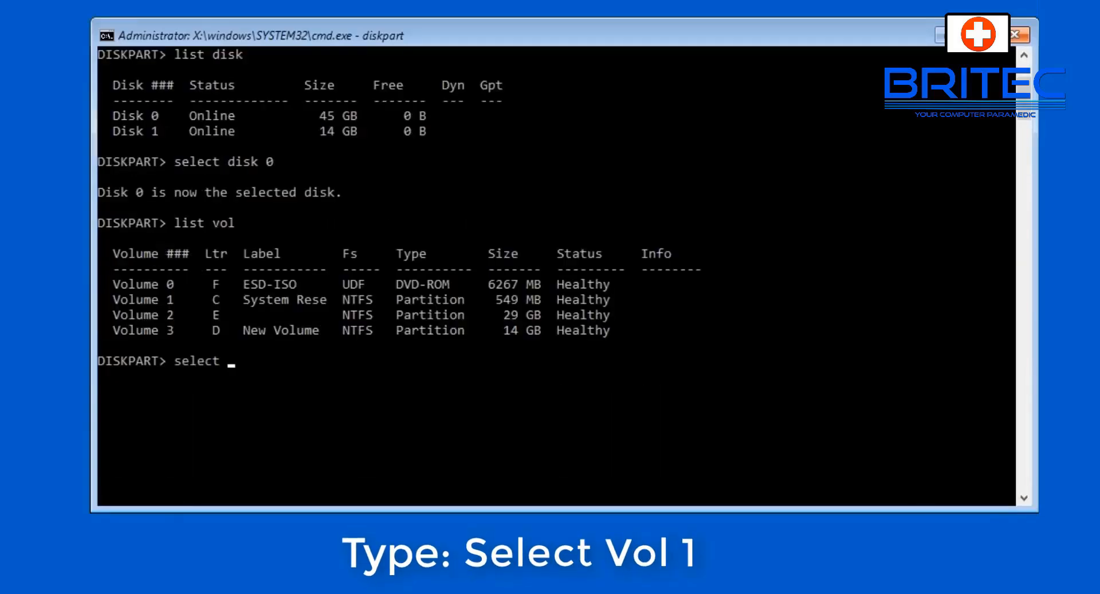
pyautogui.write('vol 1')
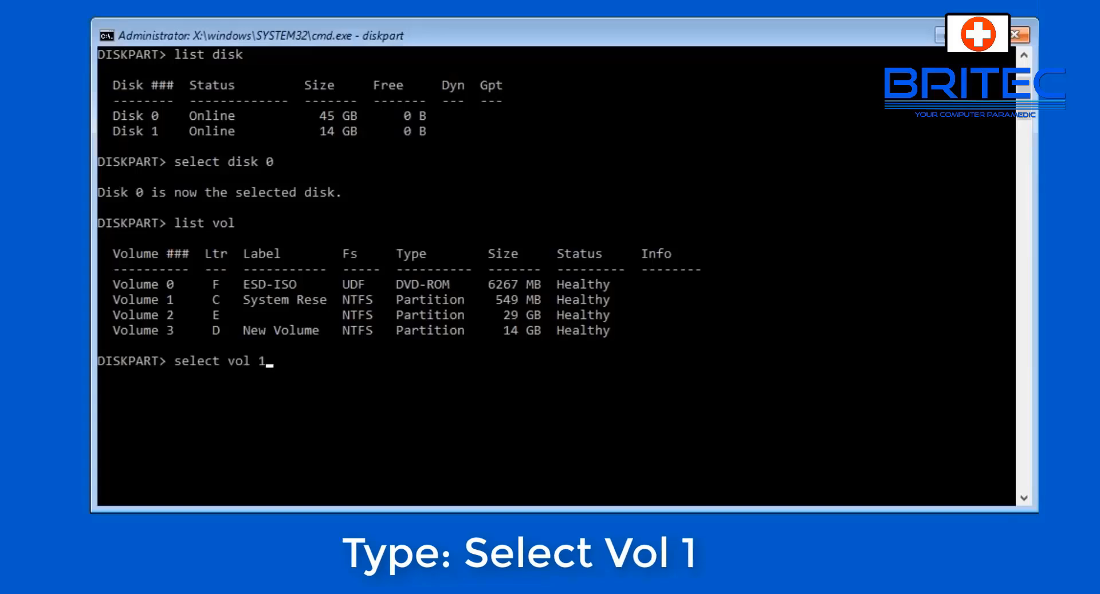
pyautogui.press('Return')
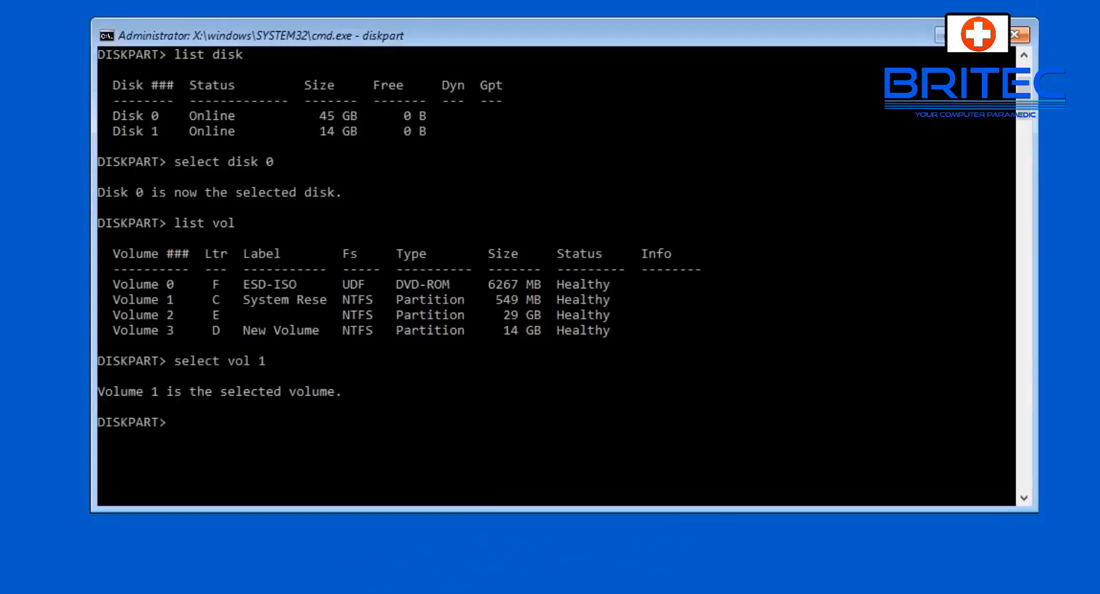
# - Assign drive letter V: to the selected volume
pyautogui.write('assign')
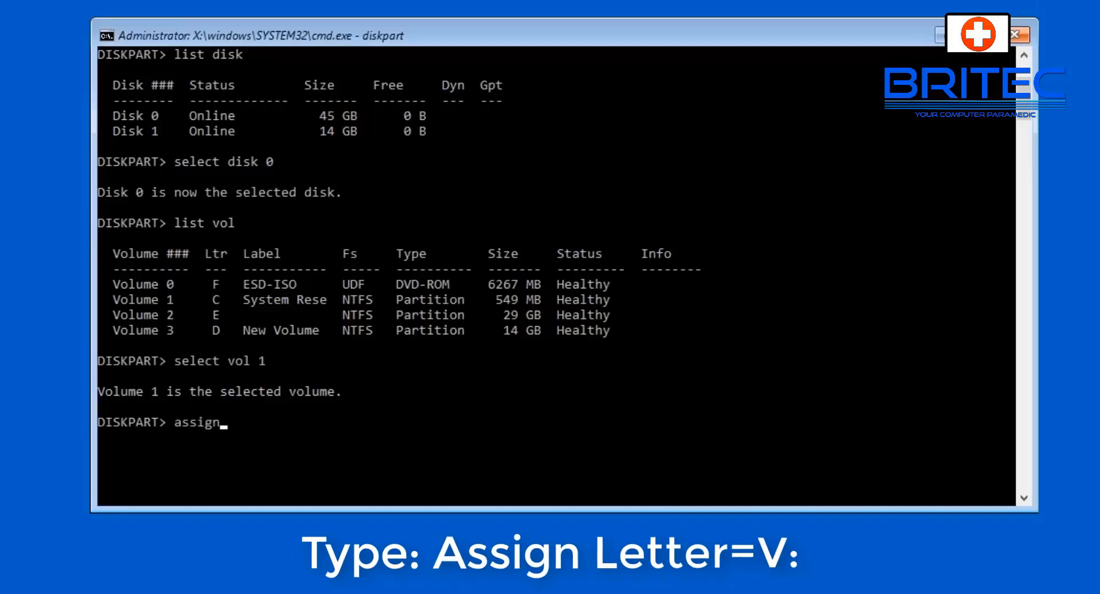
pyautogui.write('let')
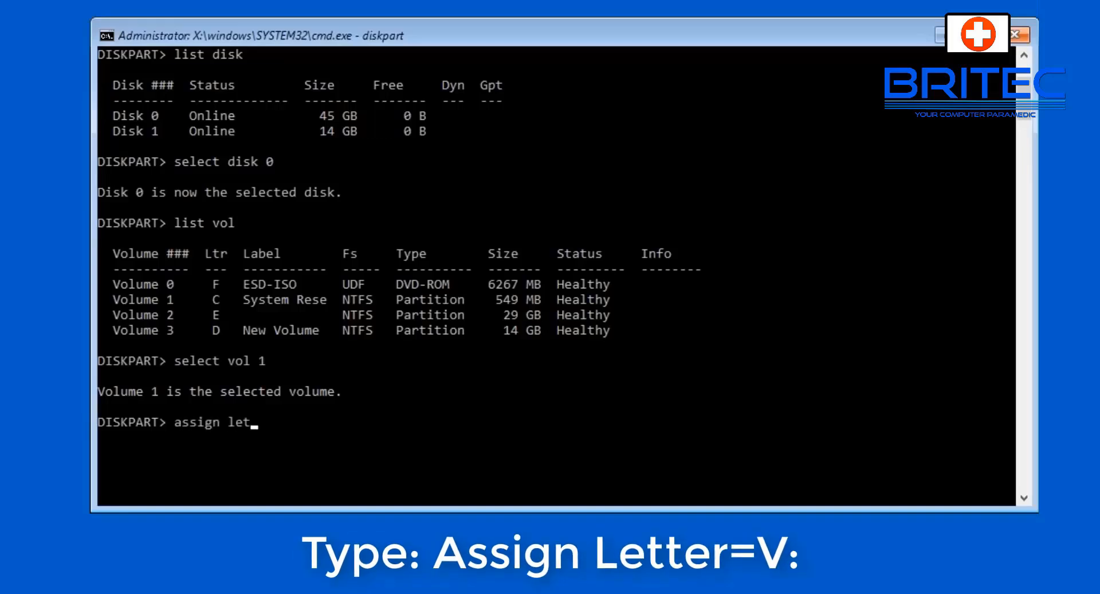
pyautogui.write('ter')
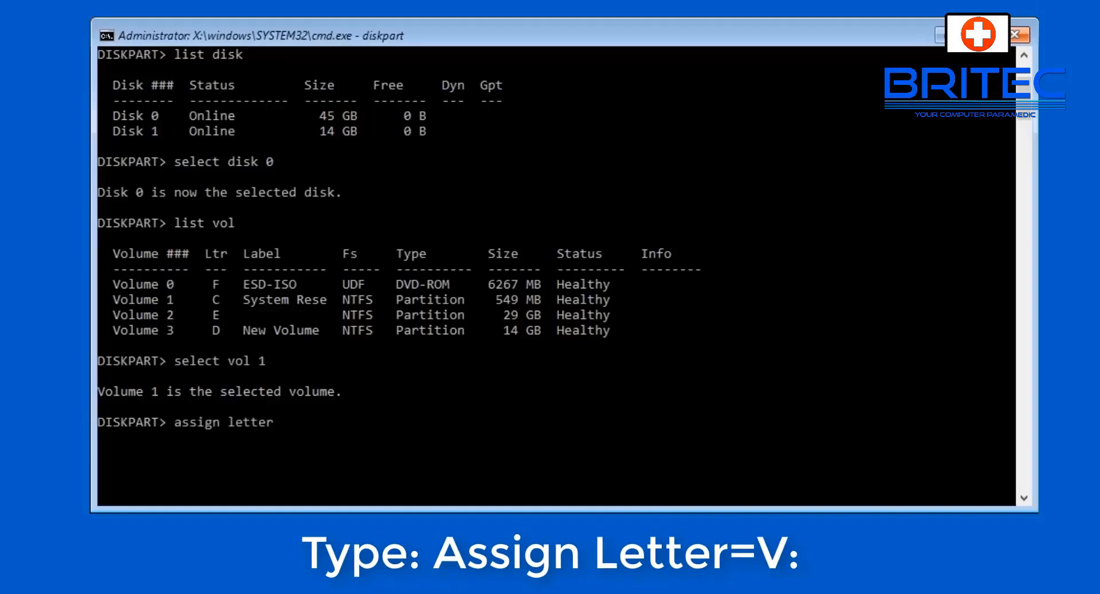
pyautogui.write('=V:')
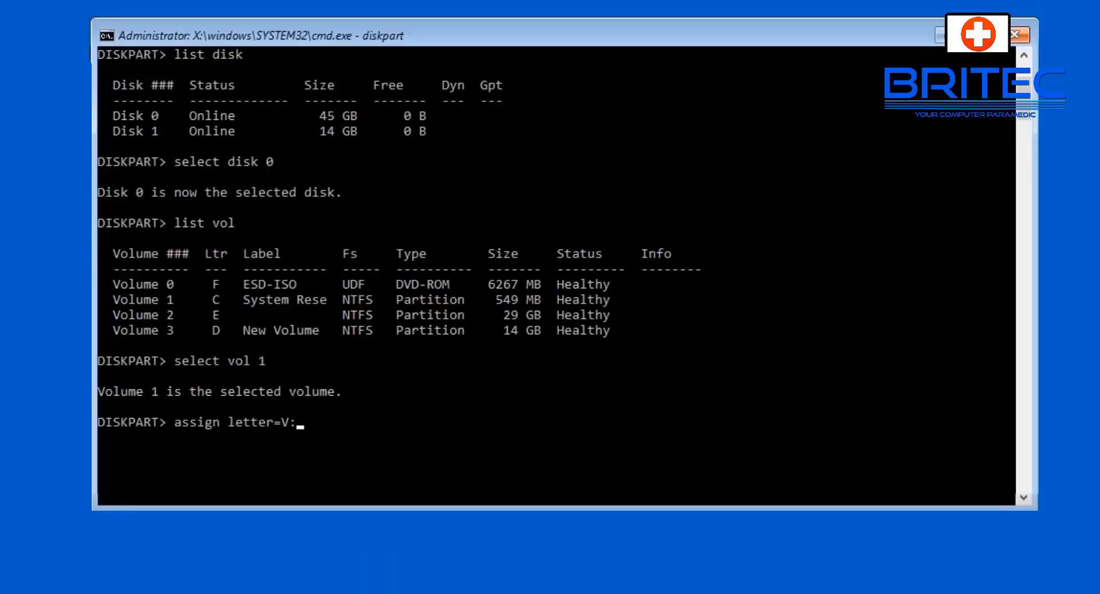
pyautogui.press('Return')
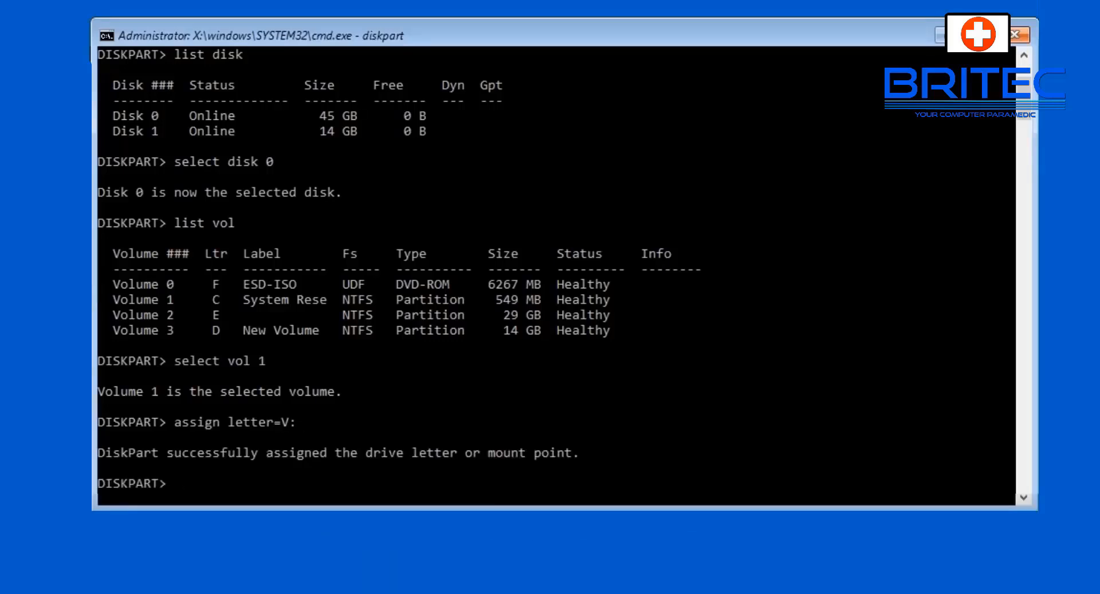
# - Exit DiskPart and switch to drive V:
pyautogui.write('exit')
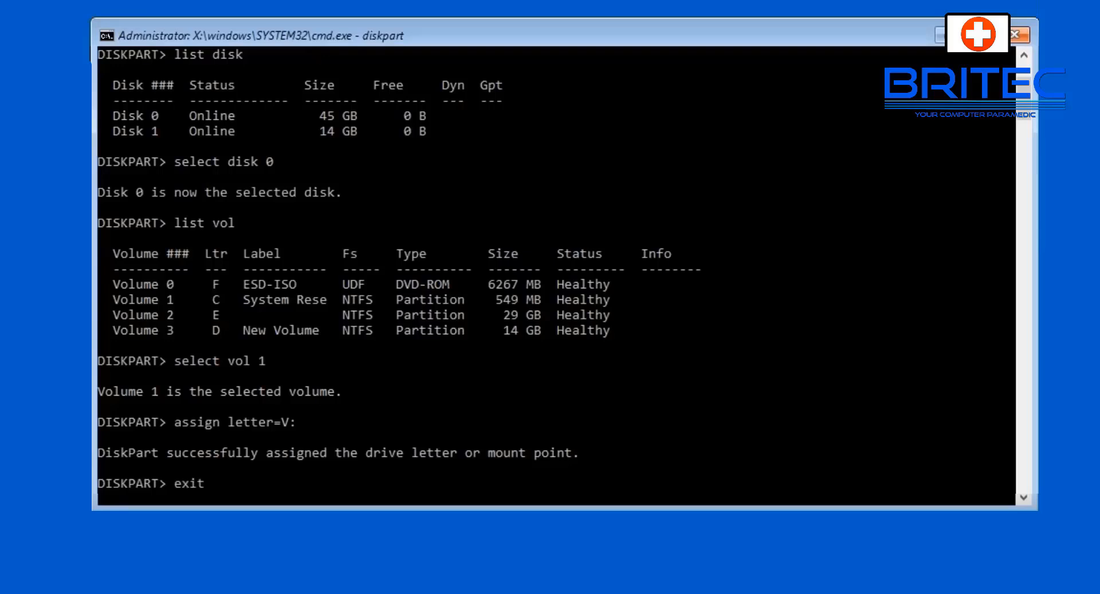
pyautogui.press('Return')
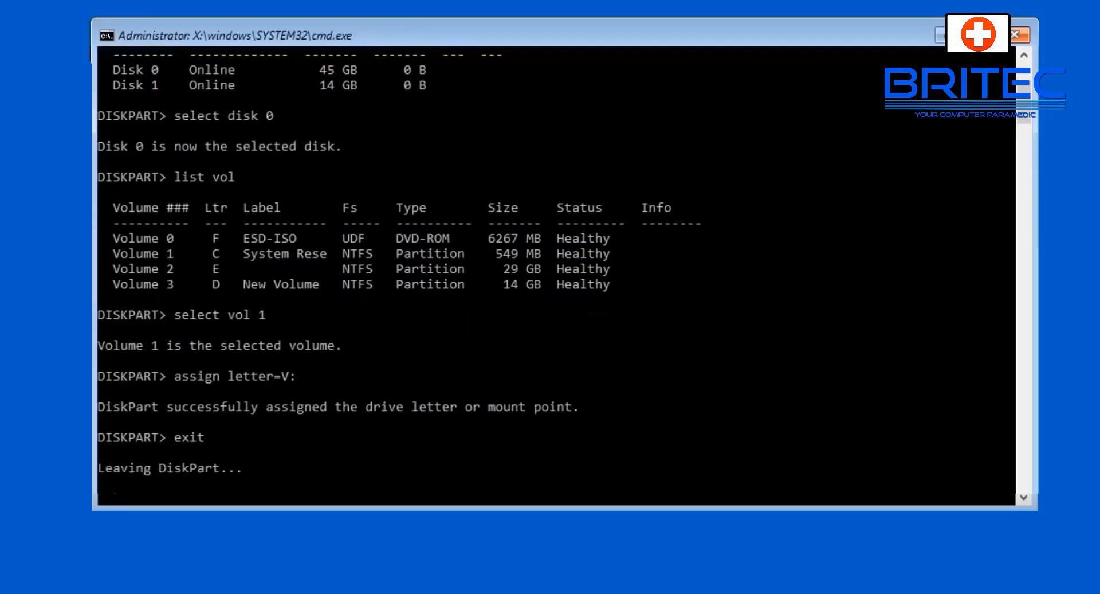
pyautogui.write('V:')
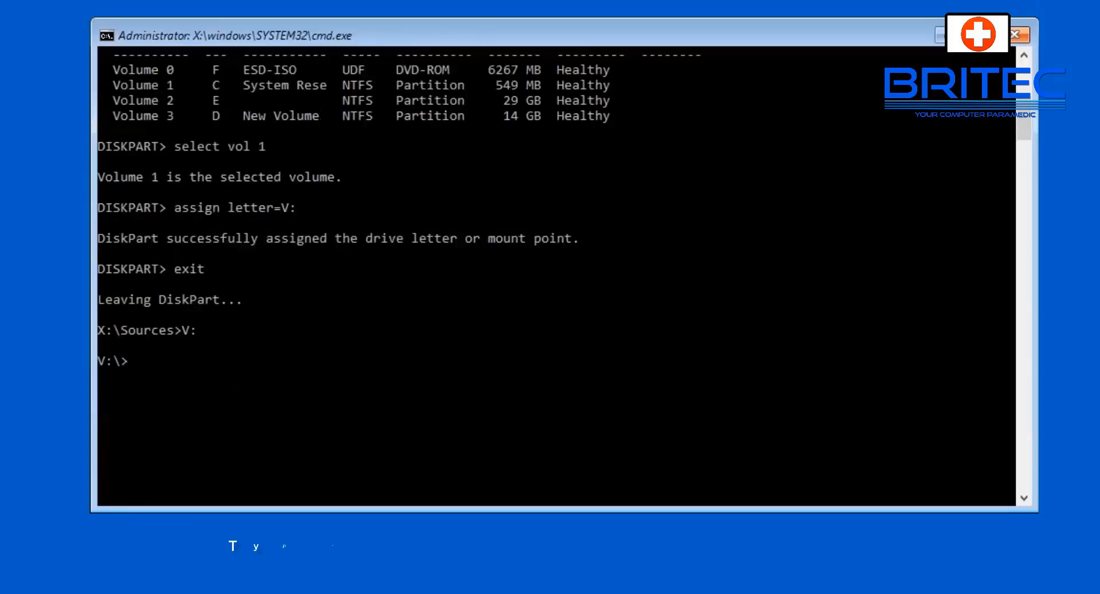
# - Create the \efi\microsoft\boot folder with md and begin a cd command
pyautogui.write('md')
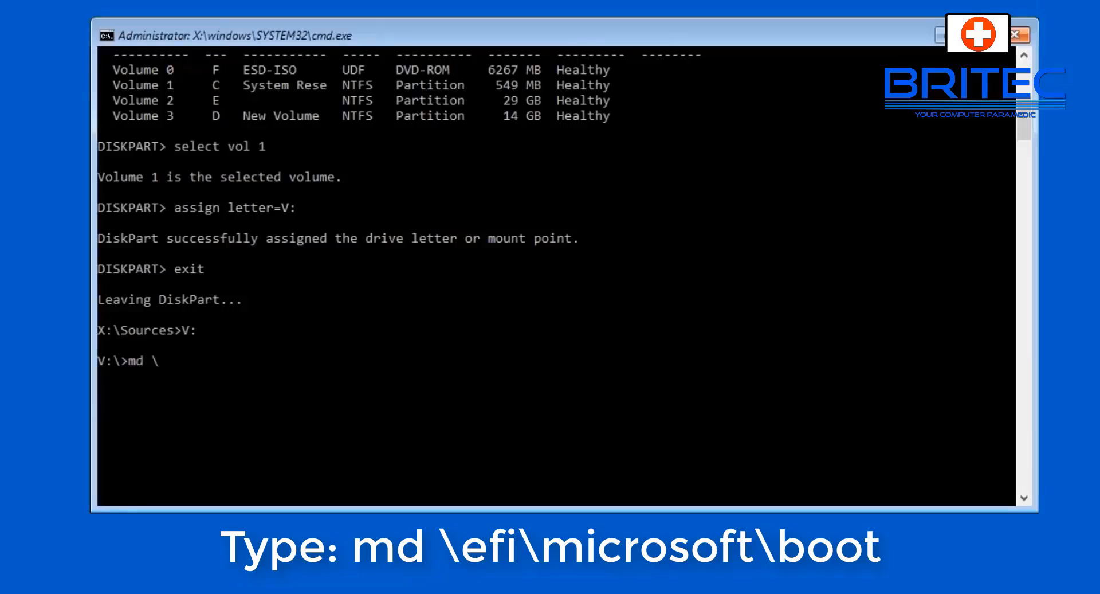
pyautogui.write('\\efi\\m')
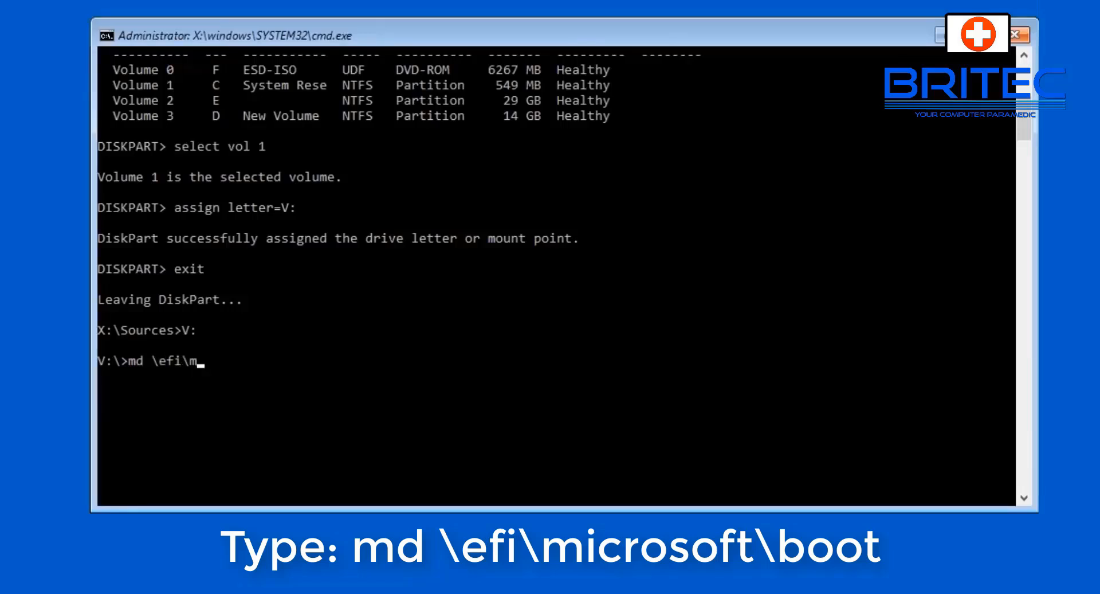
pyautogui.write('icrosoft\\boot\\')
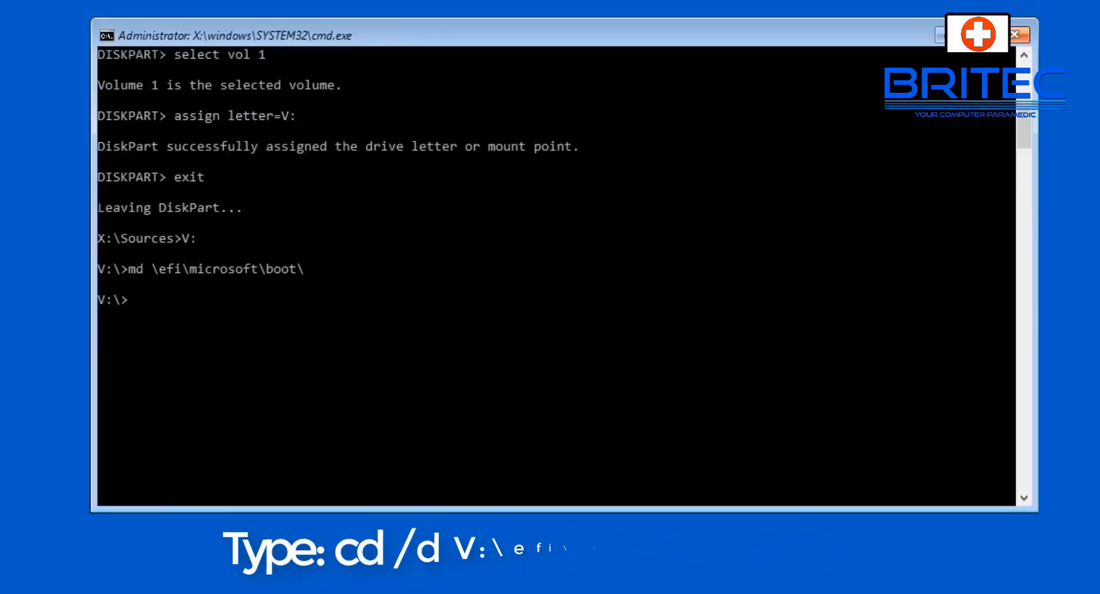
pyautogui.write('cd')
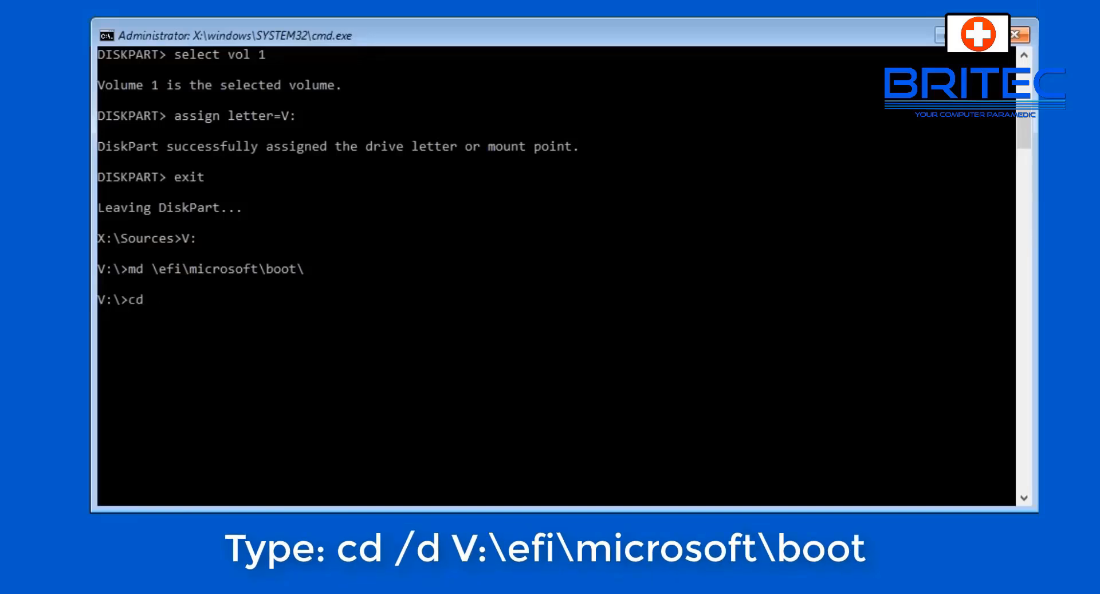
# - Change directory to V:\efi\microsoft\boot with cd /d
pyautogui.write('/')
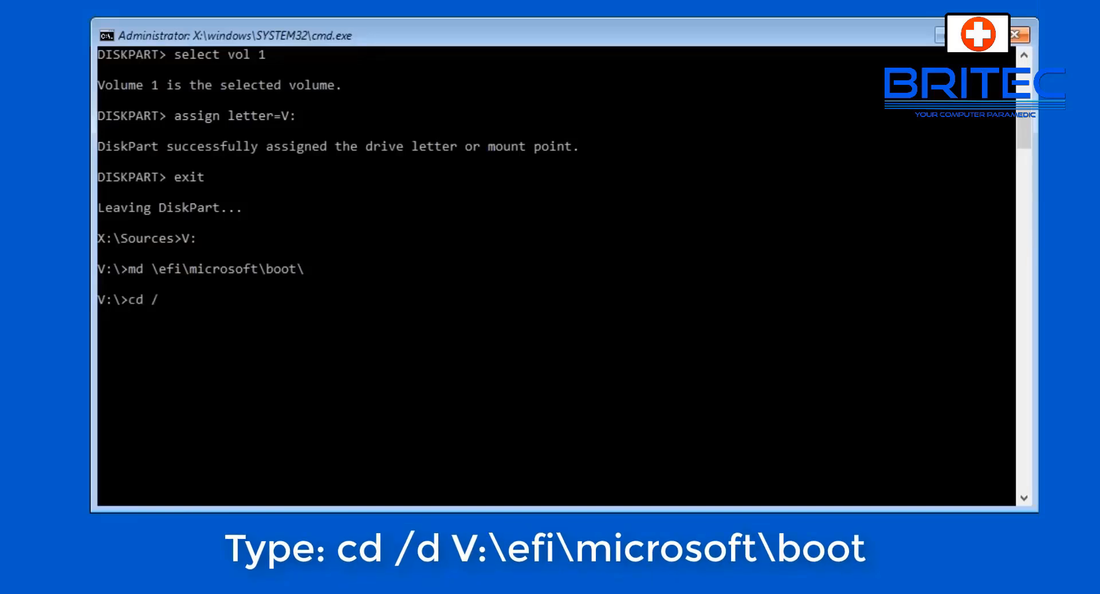
pyautogui.write('d')
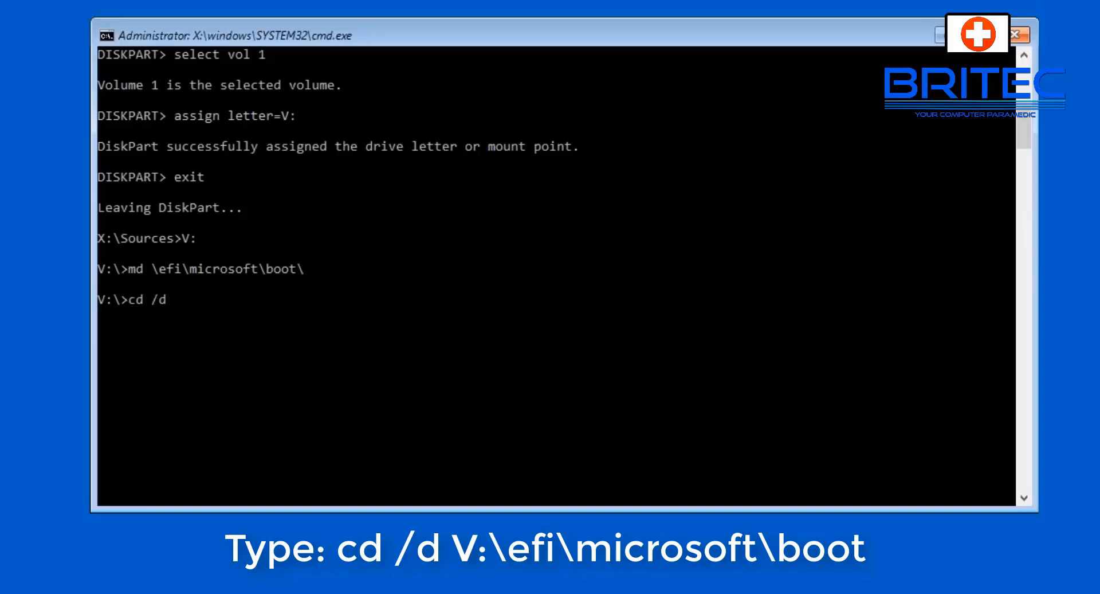
pyautogui.write('V')
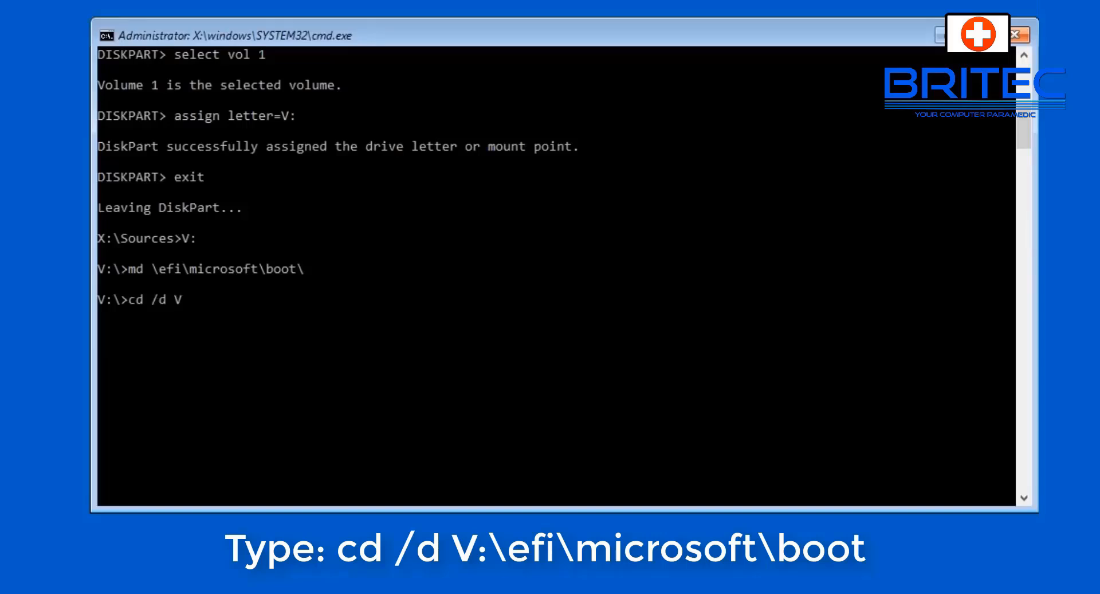
pyautogui.write(':\\')
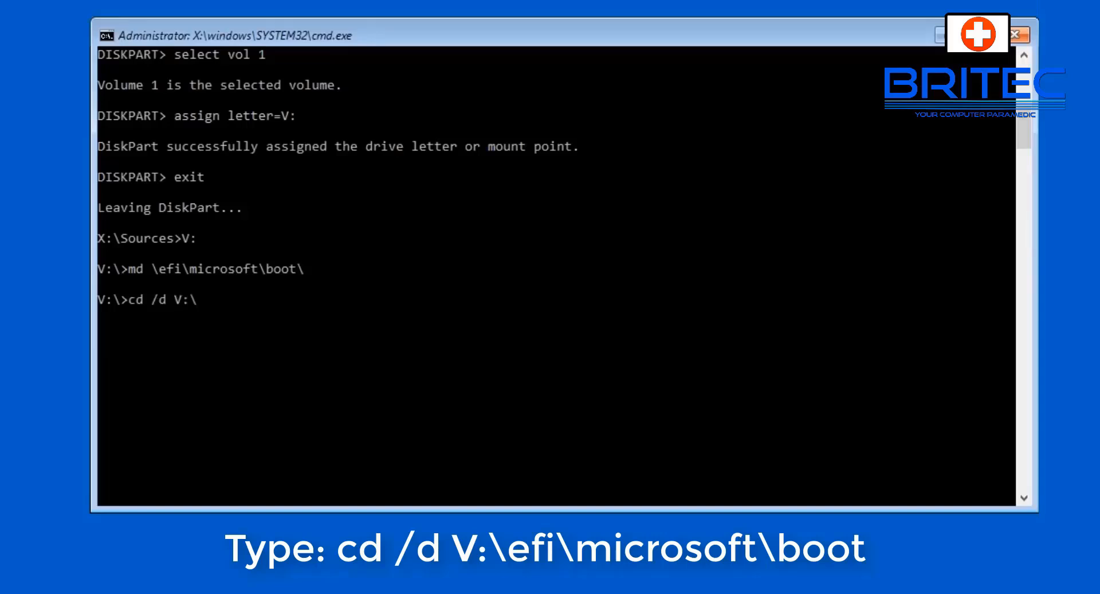
pyautogui.write('\\efi')
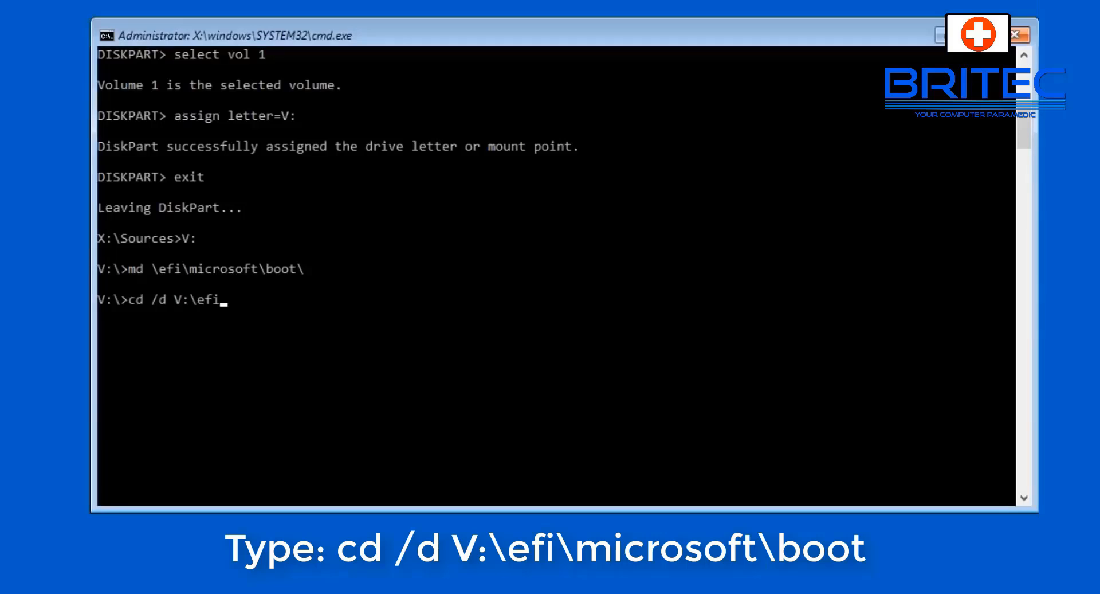
pyautogui.write('\\micro')
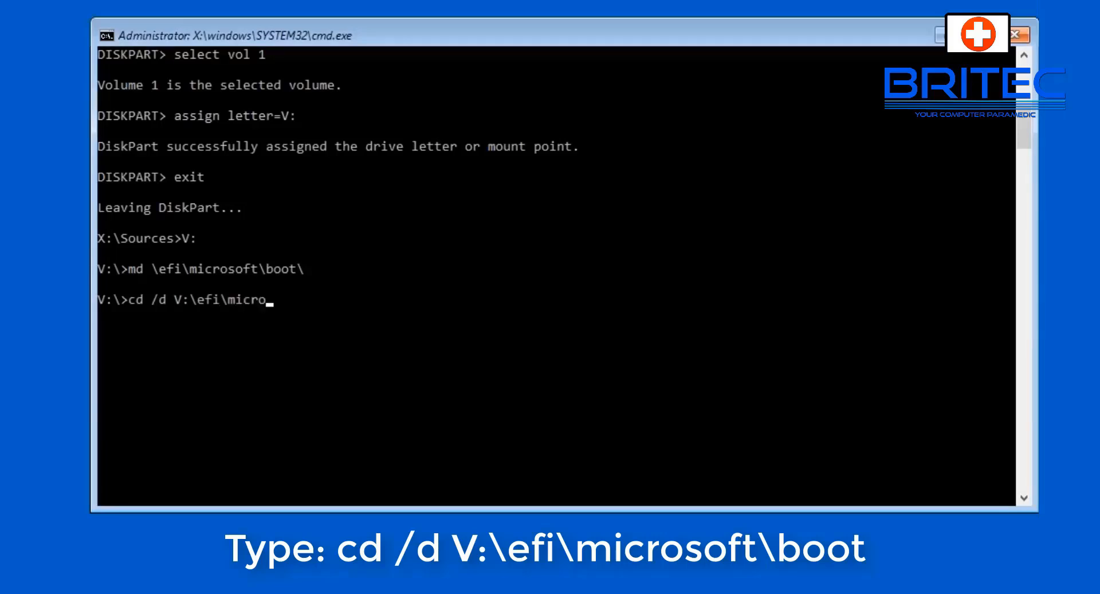
pyautogui.write('soft')
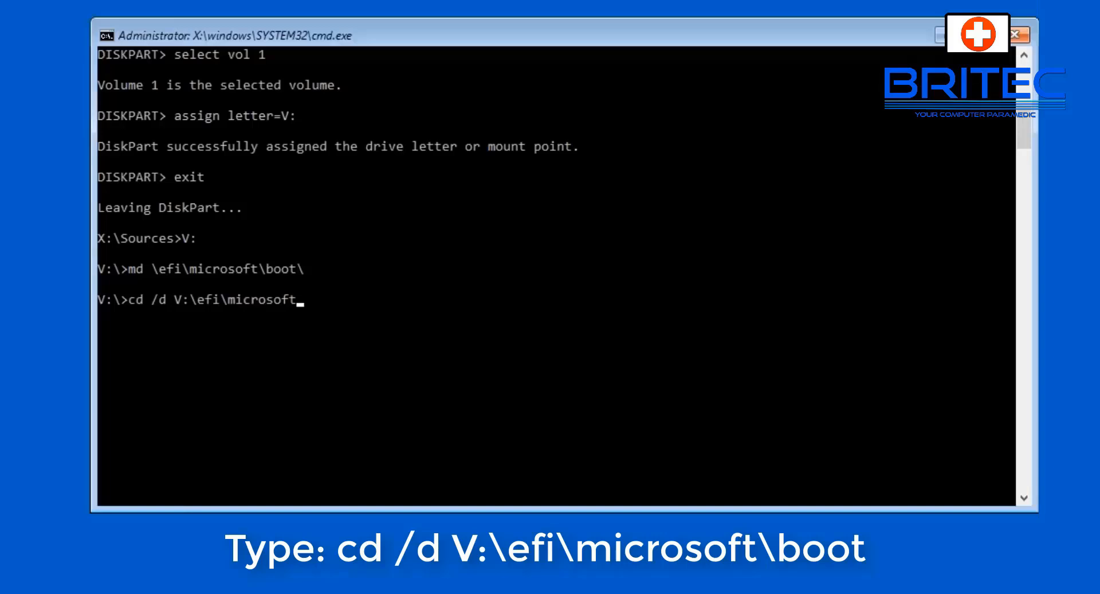
pyautogui.write('\\boo')
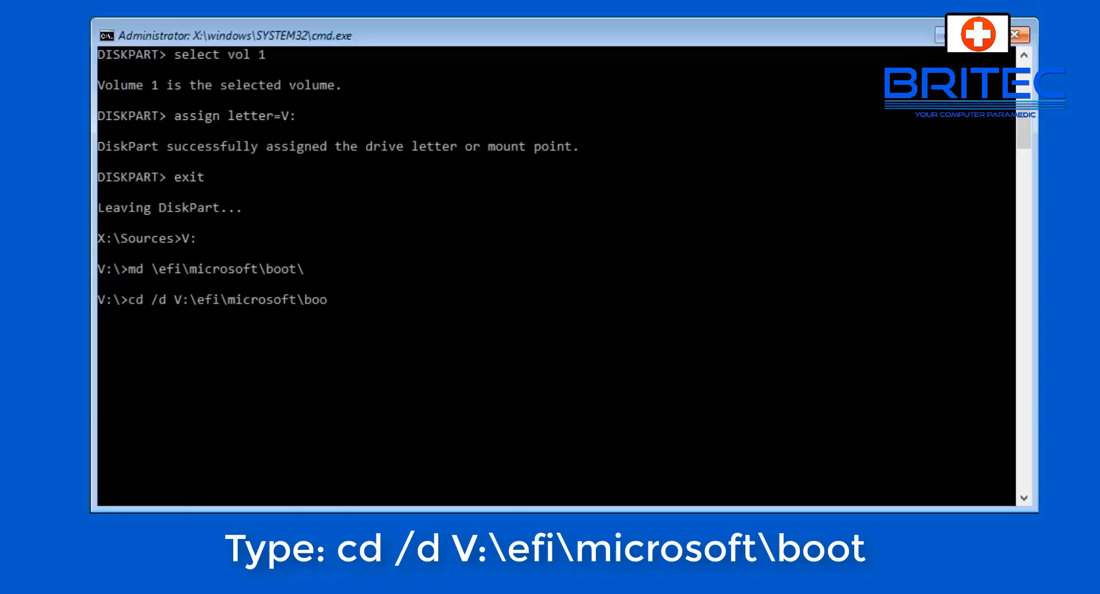
pyautogui.press('Return')
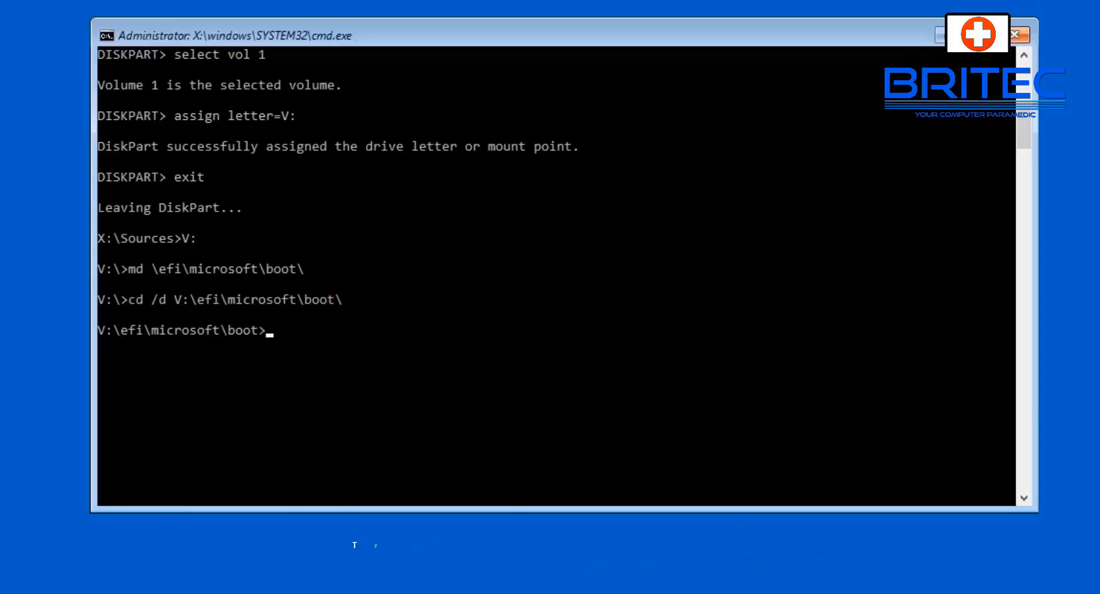
# - Run bootrec /fixboot from V:\efi\microsoft\boot, completing successfully
pyautogui.write('boot')
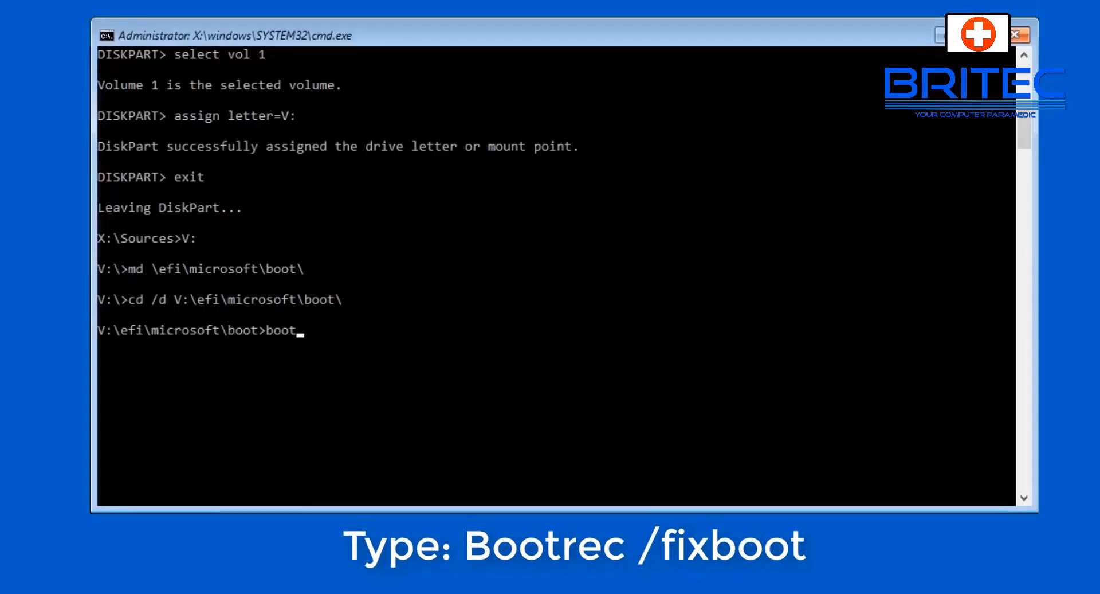
pyautogui.write('rec /')
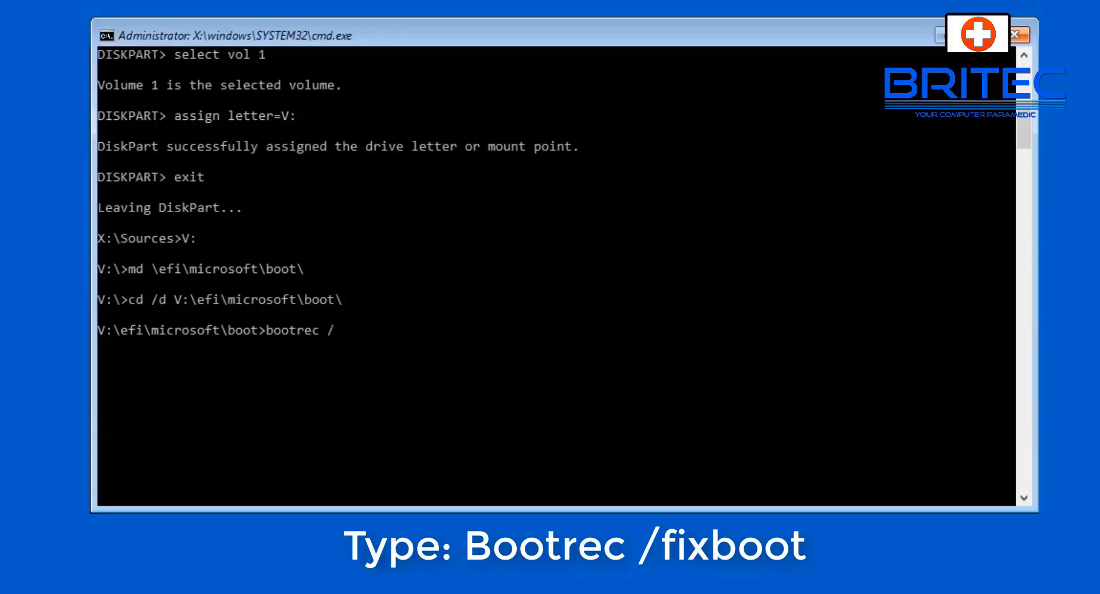
pyautogui.write('fixb')
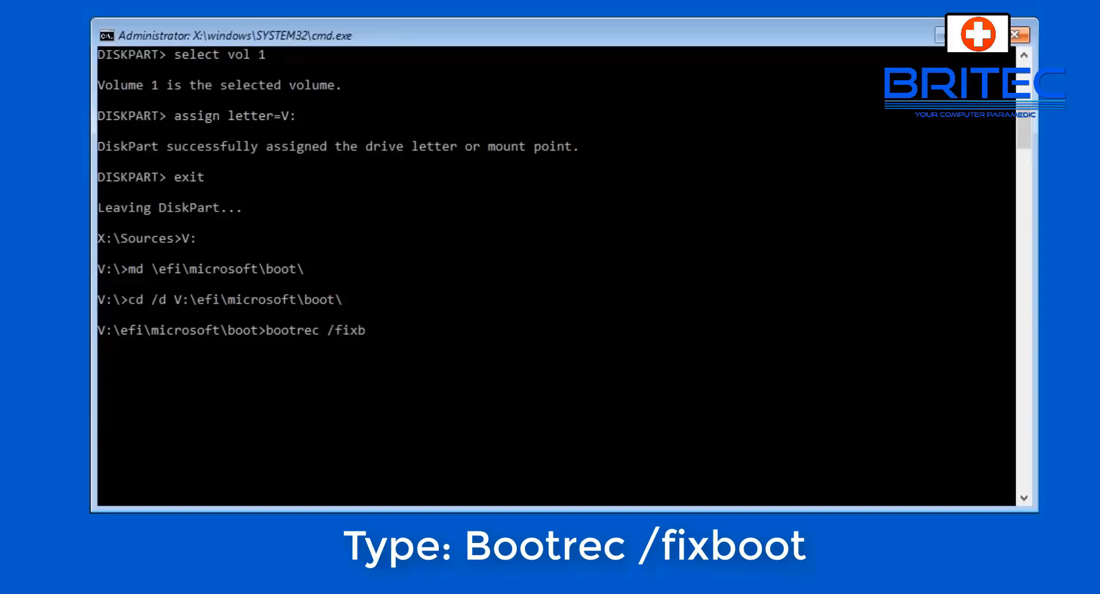
pyautogui.write('oot')
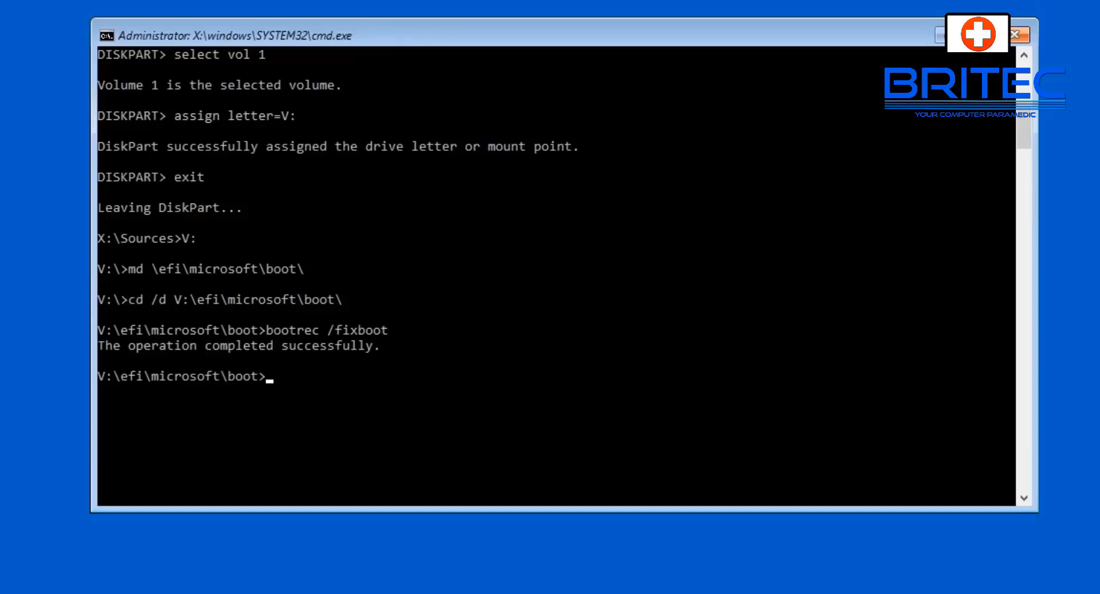
# - Run bcdboot c:\windows /l en-us /s V: to rebuild the boot files
pyautogui.write('bcd')
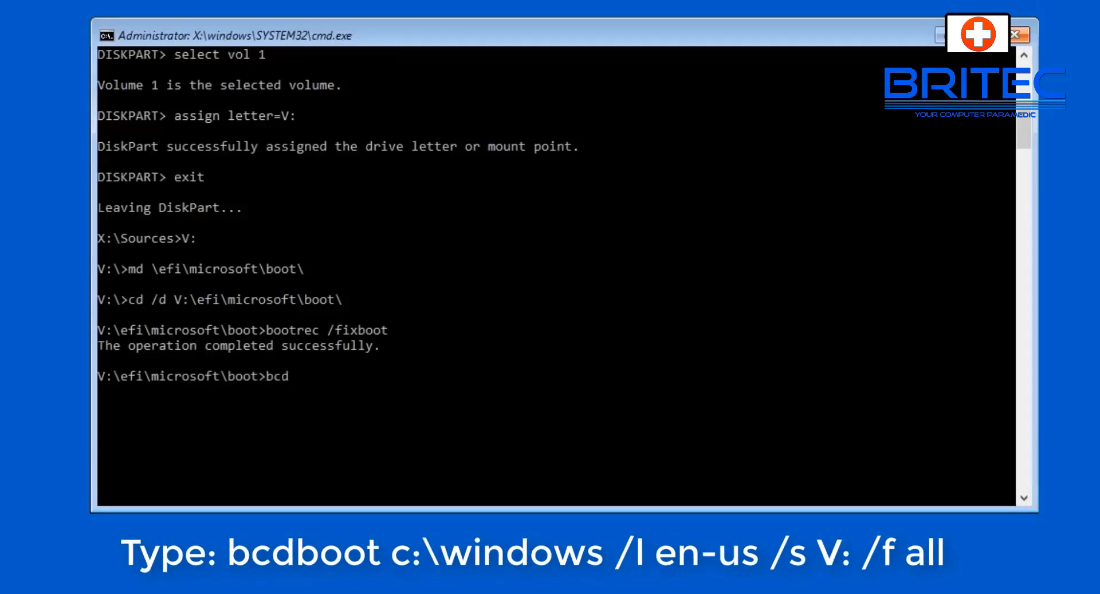
pyautogui.write('boot c:\\')
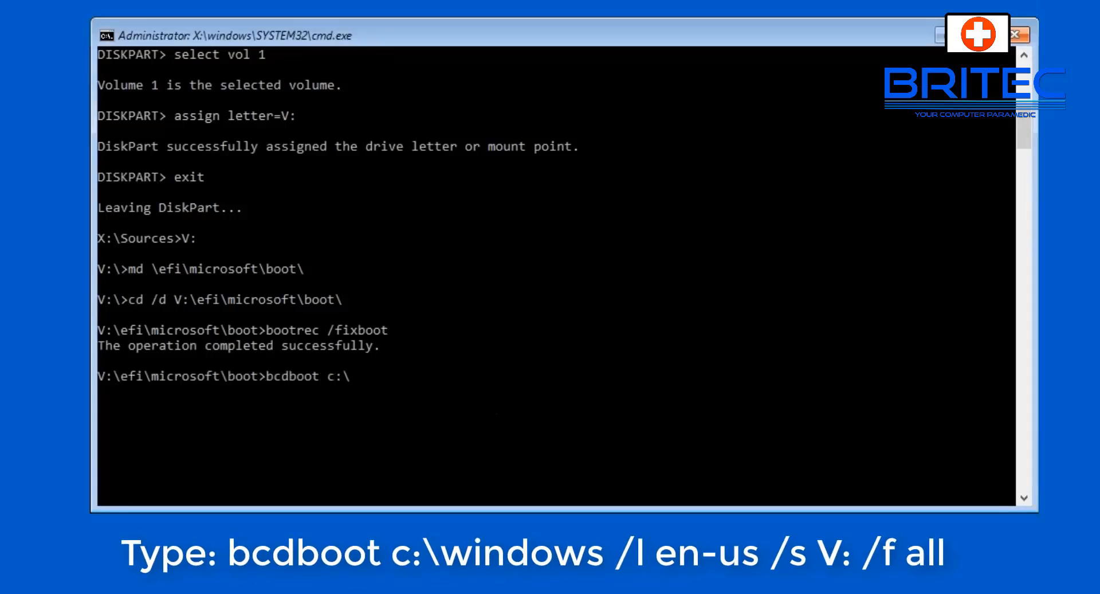
pyautogui.write('windows /l')
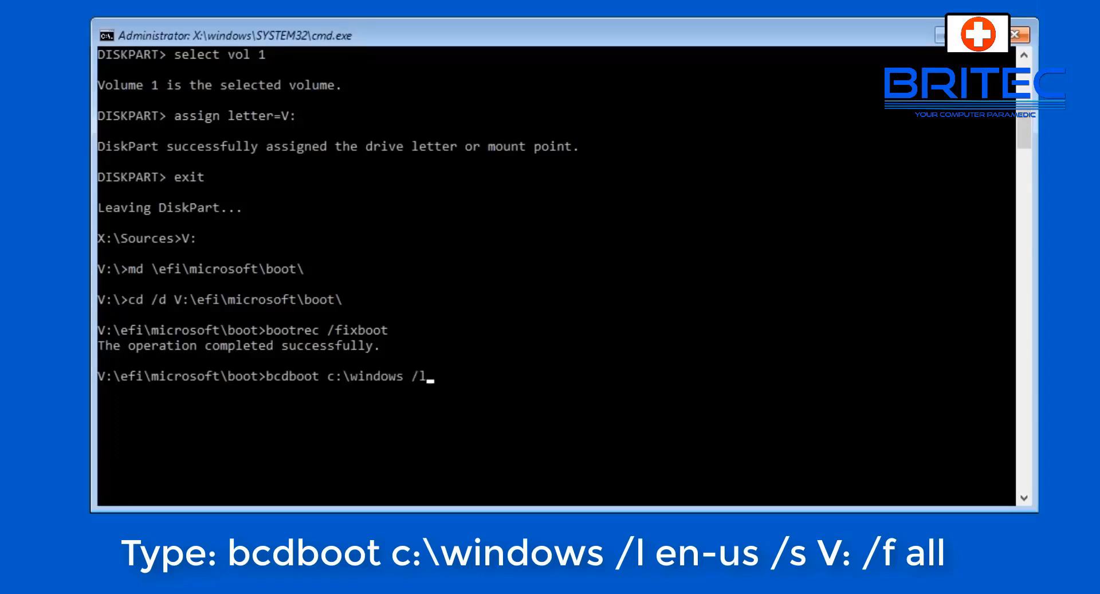
pyautogui.write('en-us')
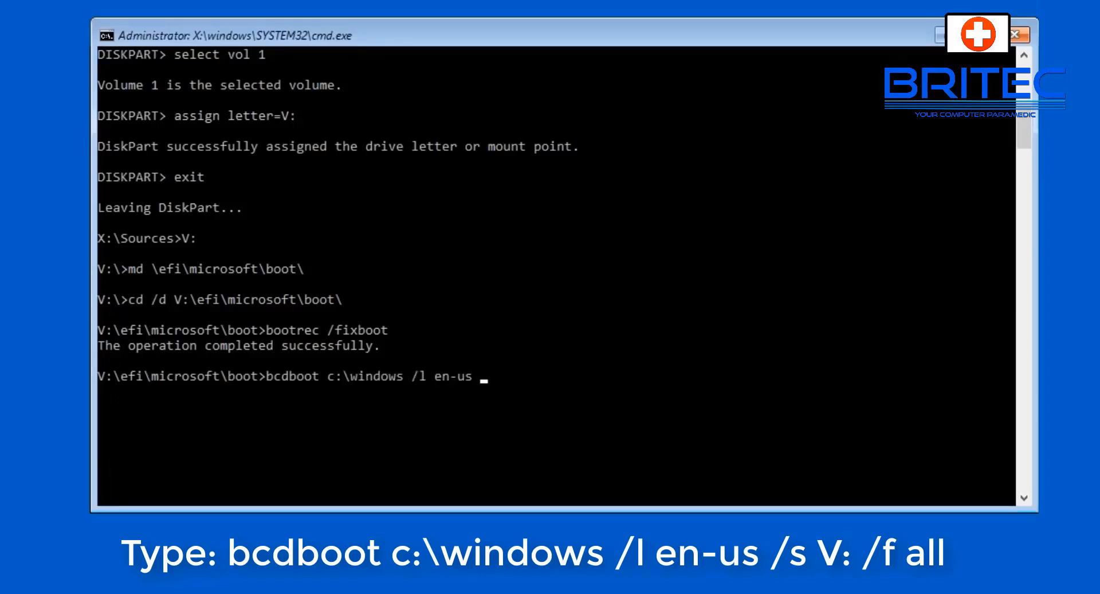
pyautogui.write('/s V:')
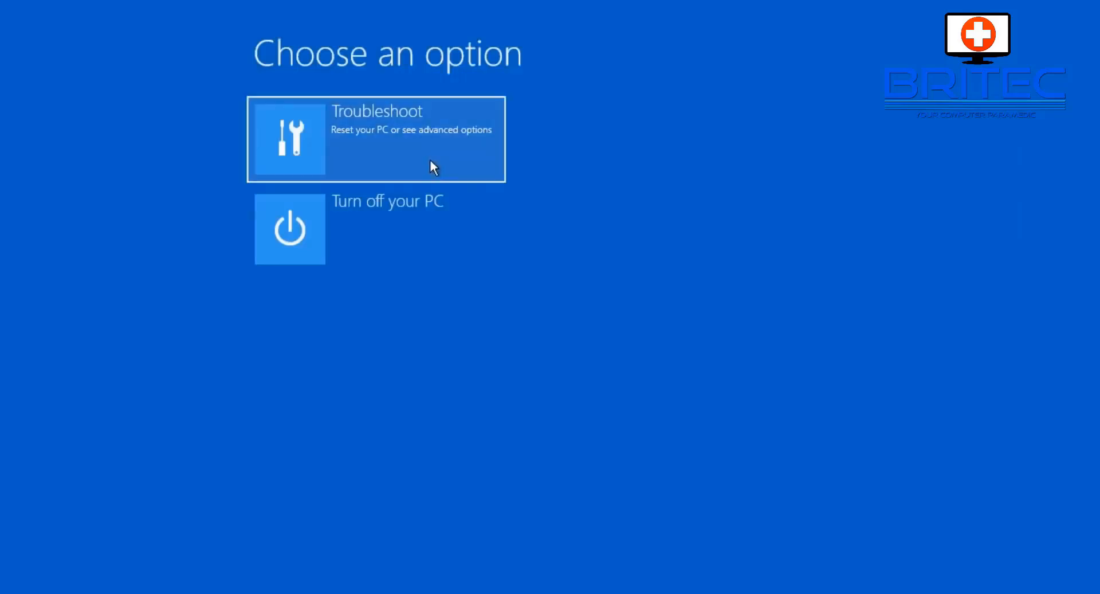
# - Reopen a fresh recovery Command Prompt via Troubleshoot > Advanced options
pyautogui.click(376, 138)
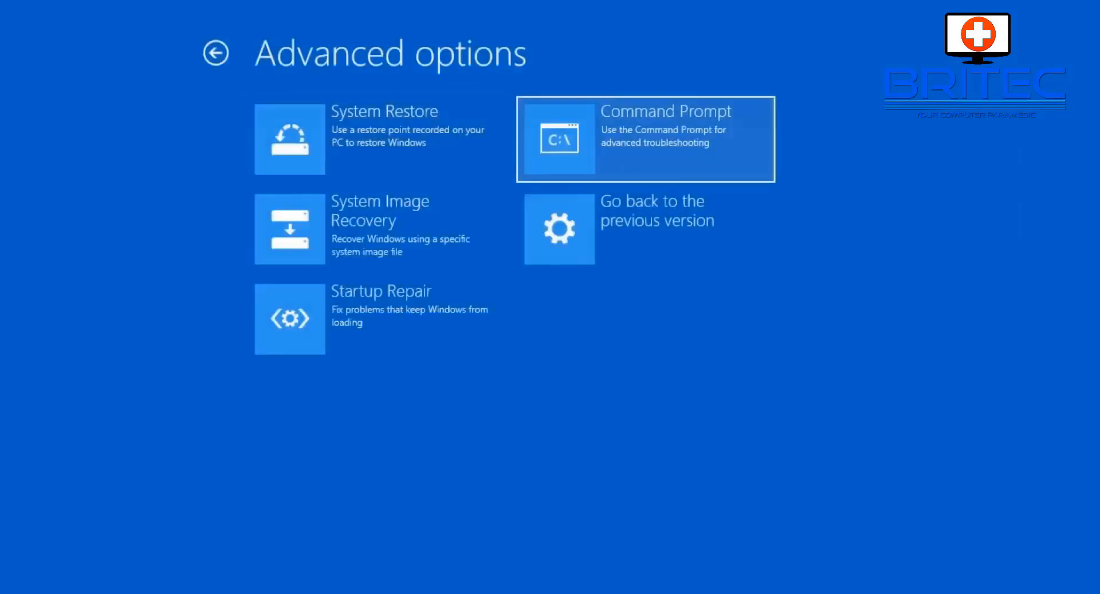
pyautogui.click(643, 138)
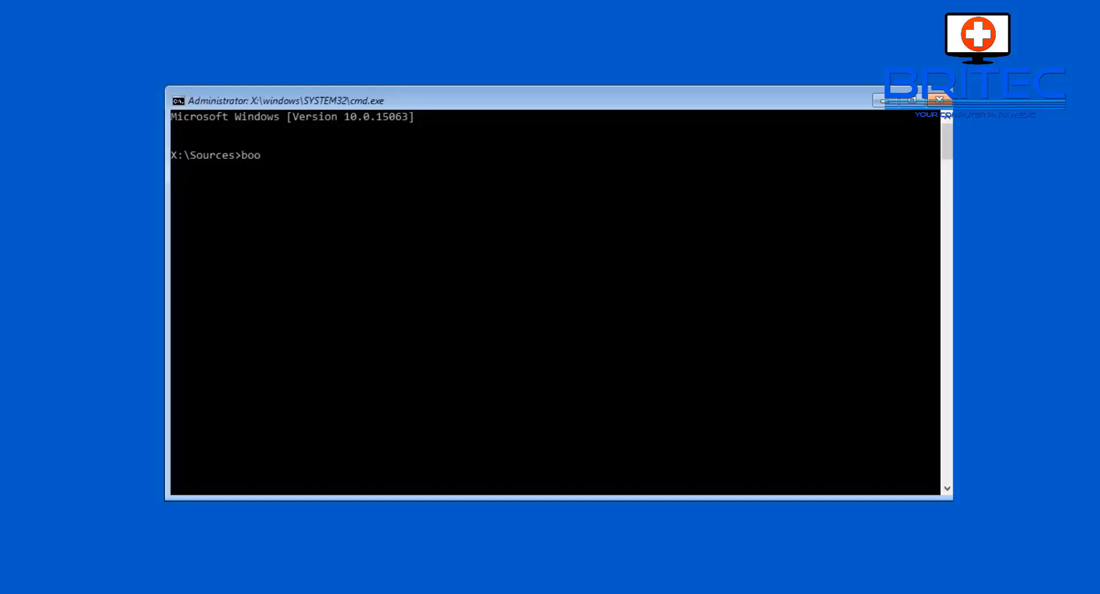
# - Run bootrec /fixboot again from X:\Sources in the new session
pyautogui.write('trec')
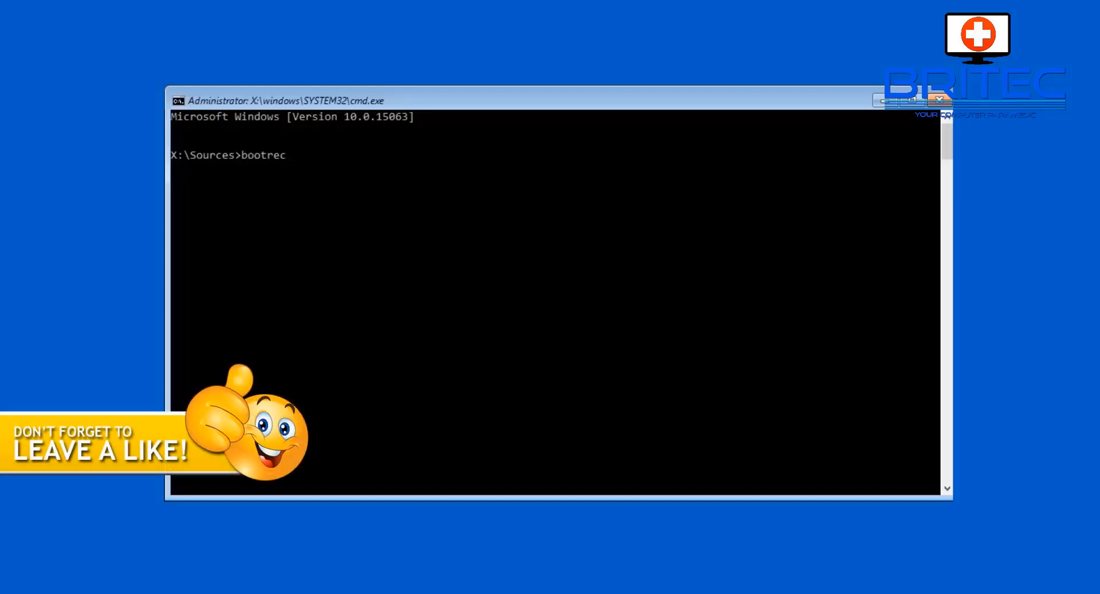
pyautogui.write('/fi')
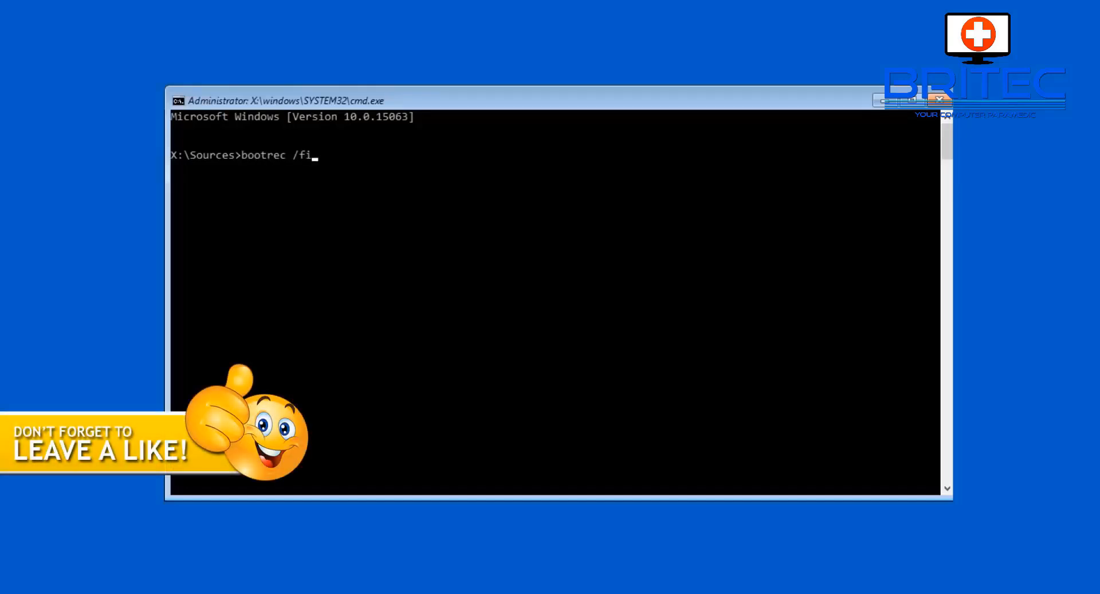
pyautogui.write('xboot')
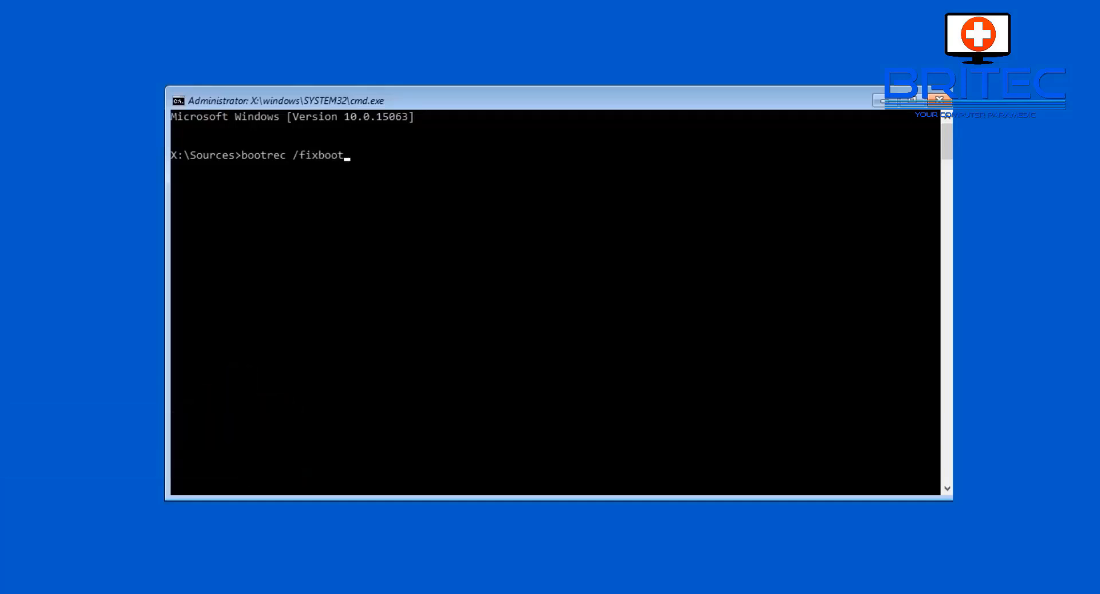
pyautogui.press('Return')
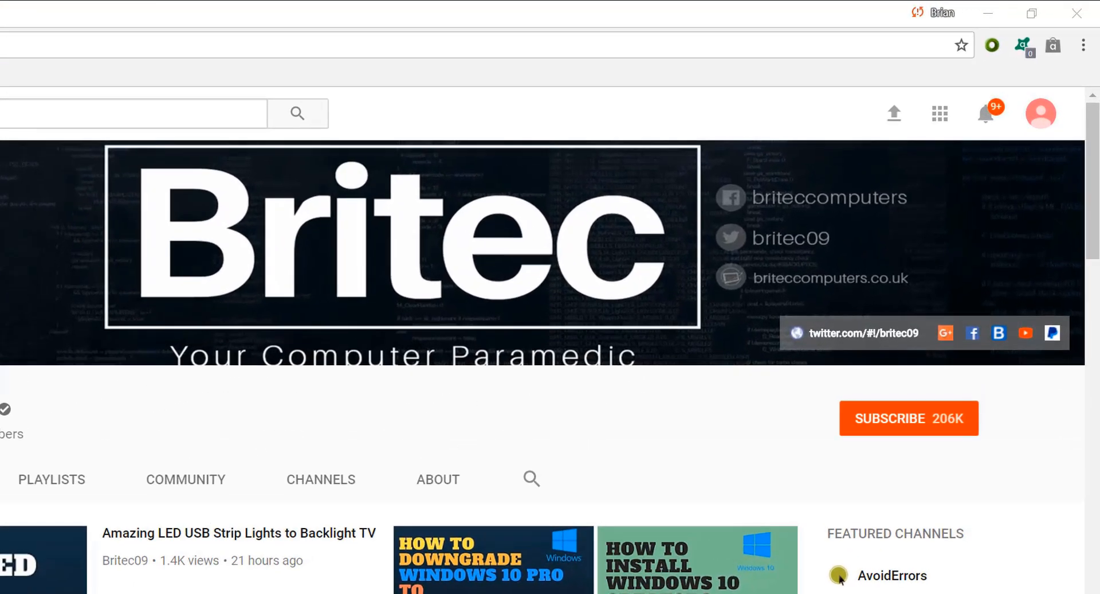
pyautogui.moveTo(923, 431)
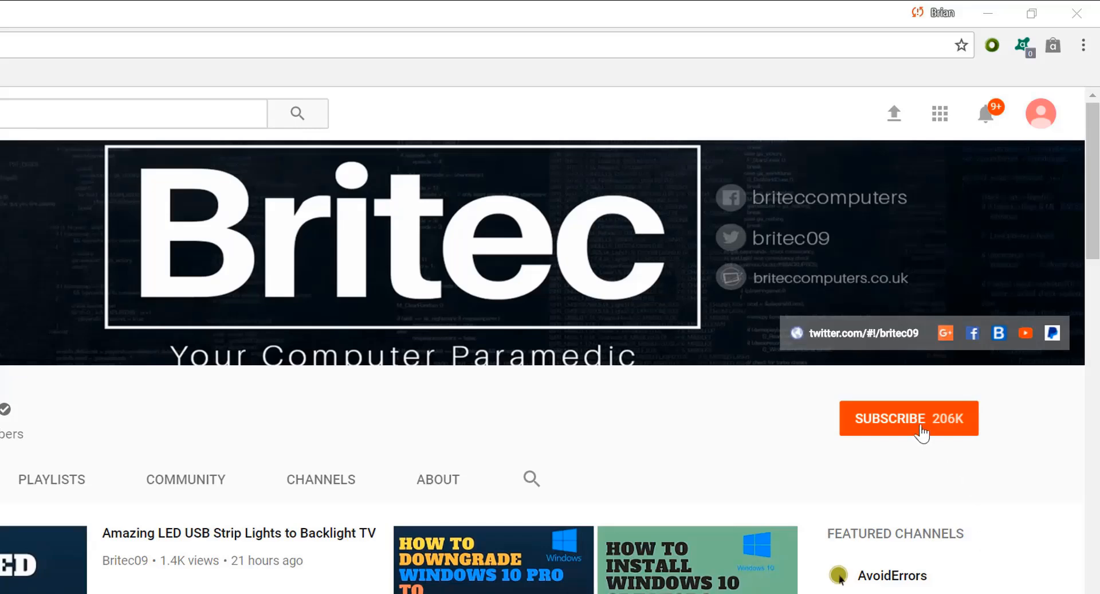
# - Subscribe to the Britec YouTube channel
pyautogui.click(909, 419)
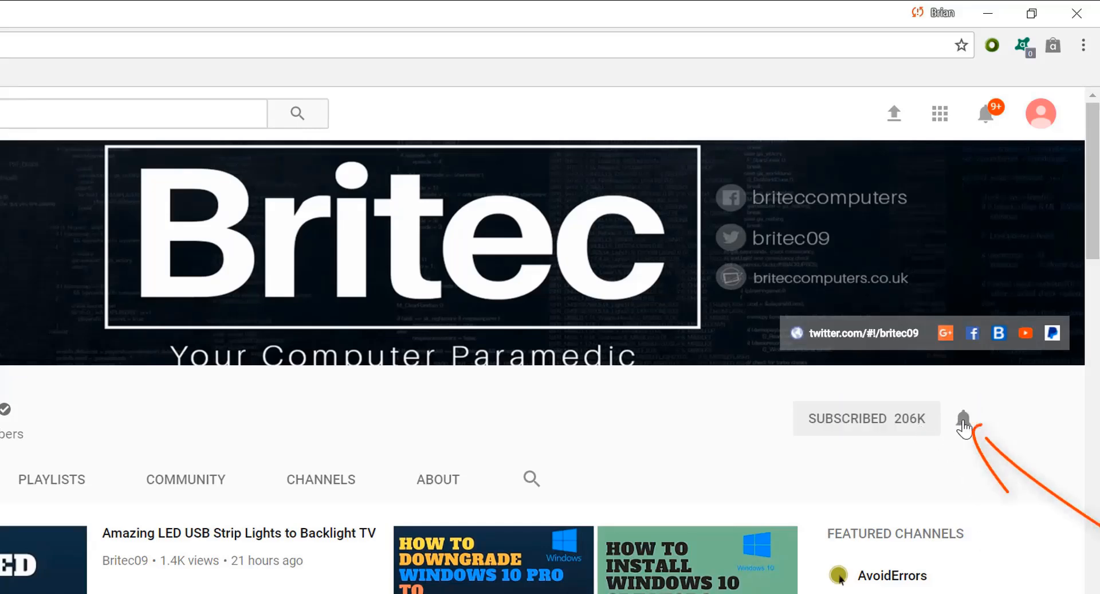